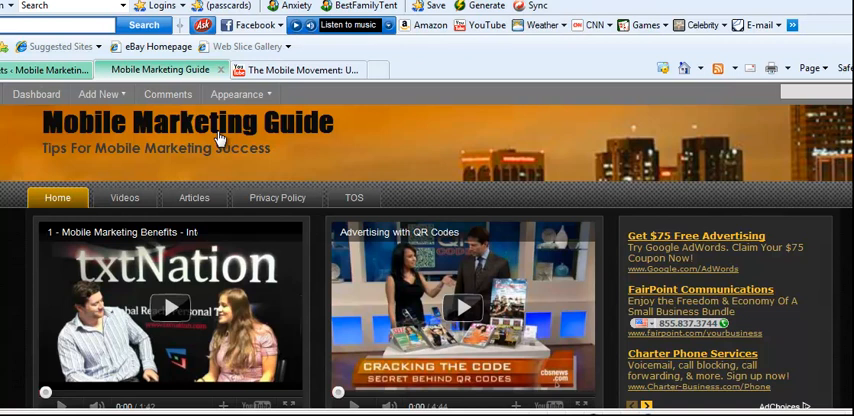
{"action": "mouse_move", "coordinate": [183, 135]}
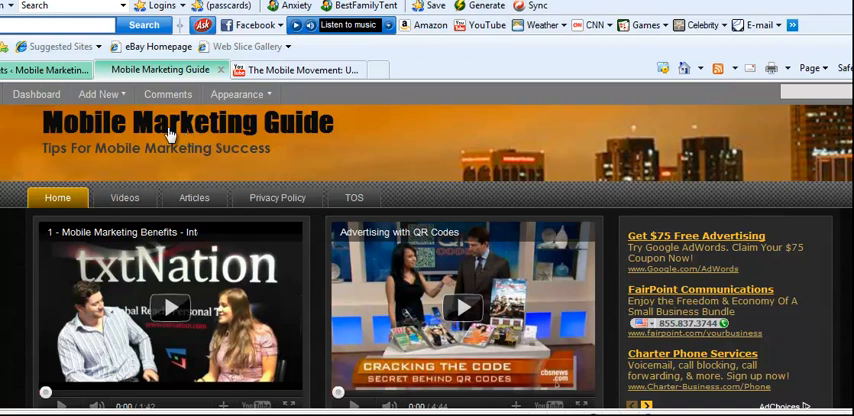
{"action": "mouse_move", "coordinate": [186, 153]}
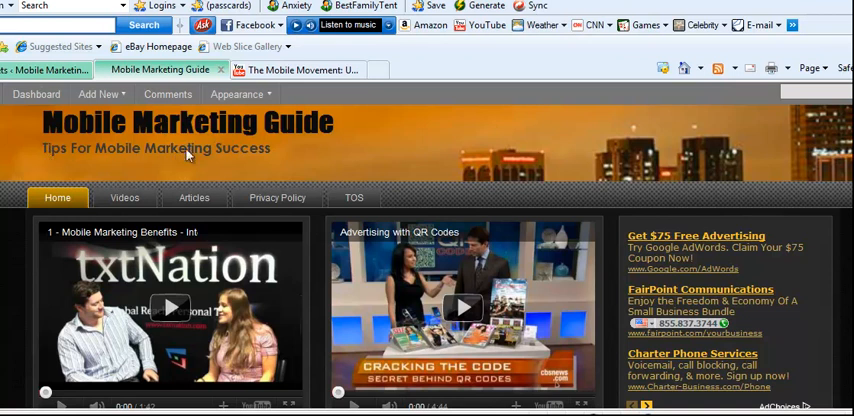
{"action": "mouse_move", "coordinate": [248, 148]}
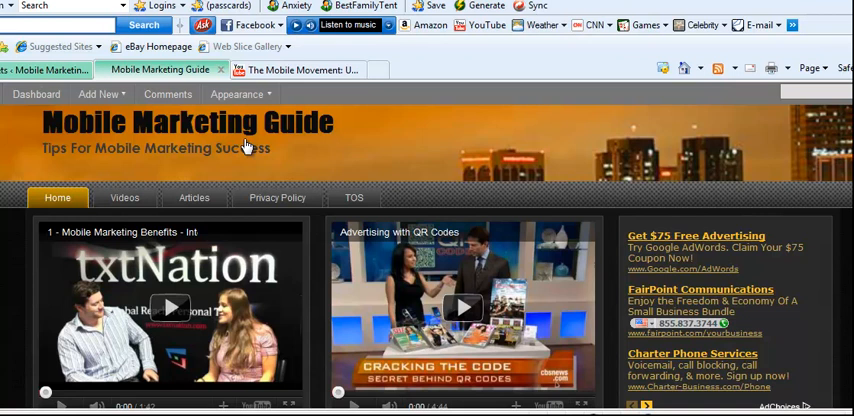
{"action": "mouse_move", "coordinate": [278, 131]}
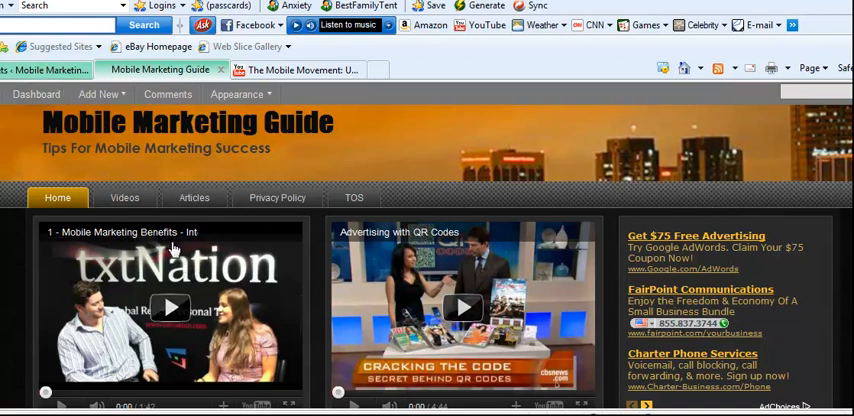
{"action": "mouse_move", "coordinate": [343, 285]}
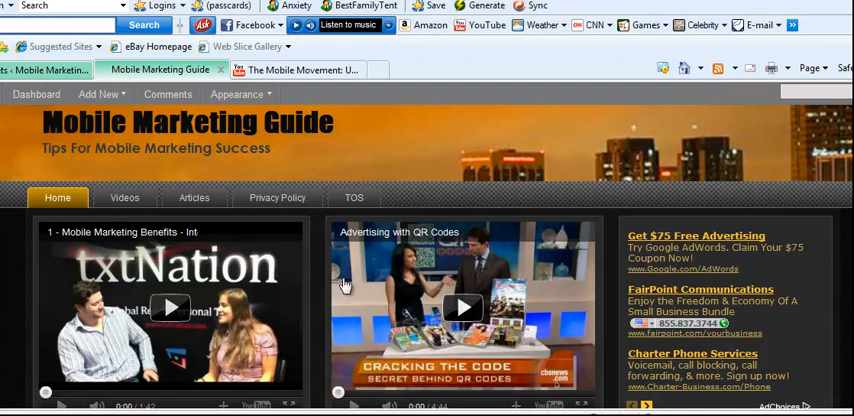
Scroll through the Widgets page to review the sidebar Text widgets
{"action": "scroll", "scroll_direction": "down", "scroll_amount": 3}
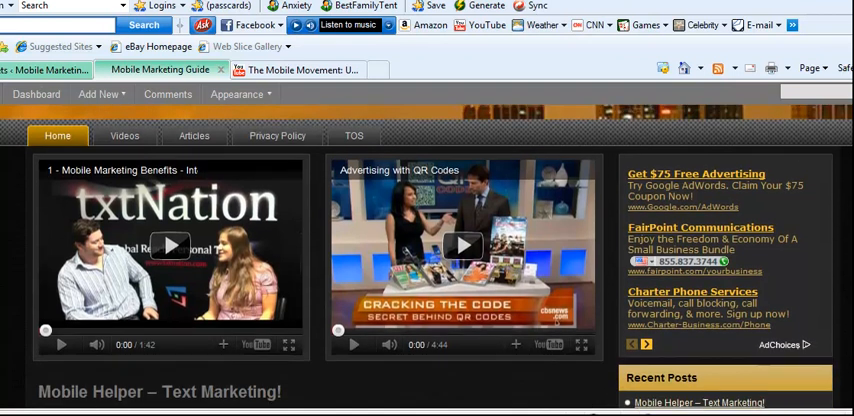
{"action": "scroll", "scroll_direction": "down", "scroll_amount": 3}
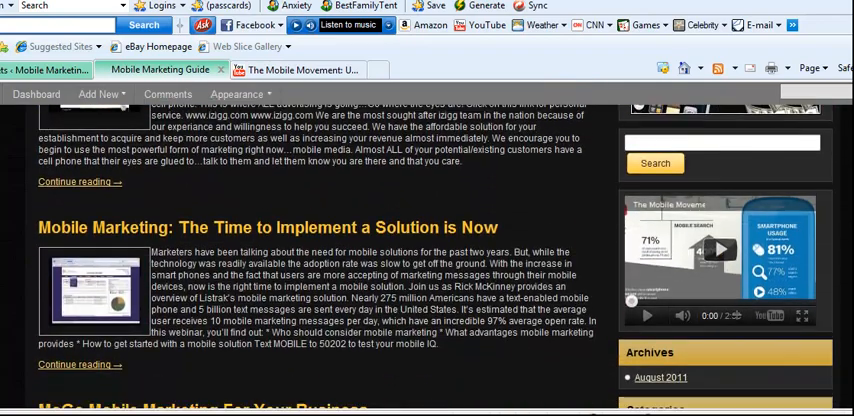
{"action": "scroll", "scroll_direction": "down", "scroll_amount": 3}
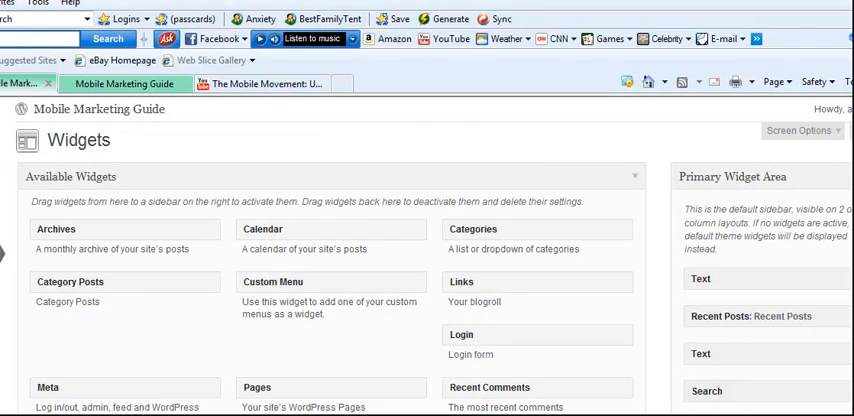
{"action": "scroll", "scroll_direction": "down", "scroll_amount": 3}
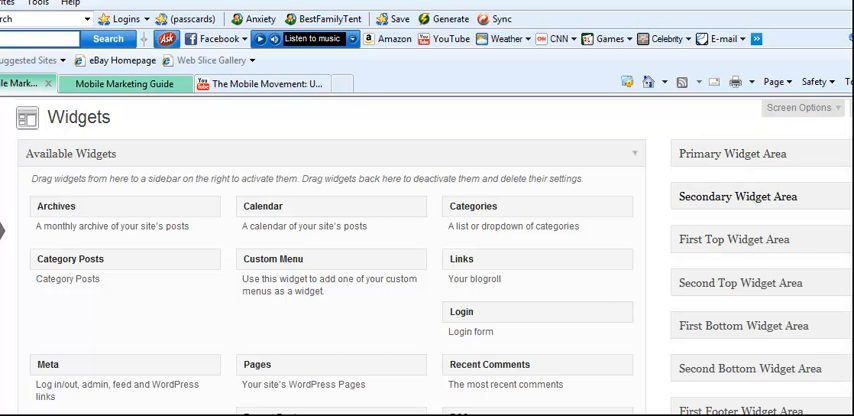
{"action": "mouse_move", "coordinate": [756, 214]}
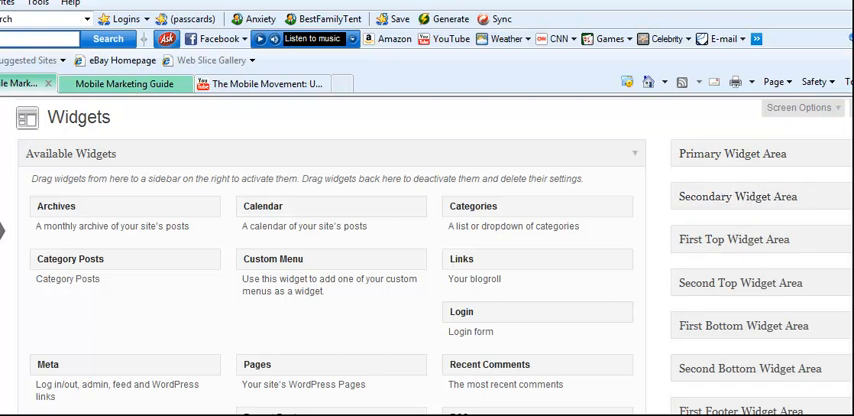
{"action": "scroll", "scroll_direction": "down", "scroll_amount": 3}
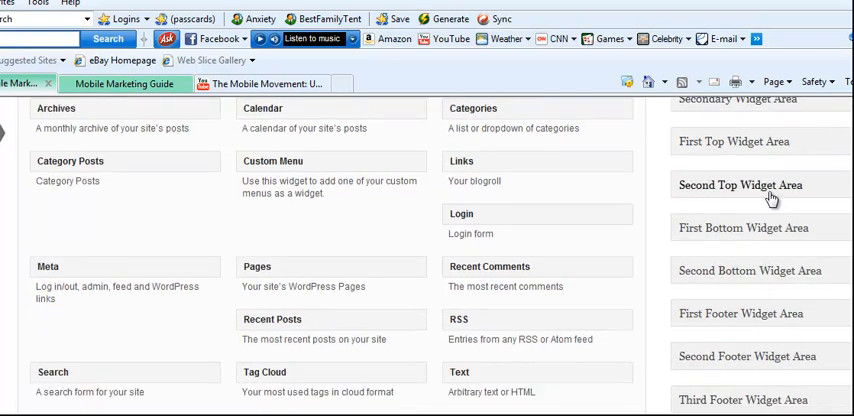
{"action": "mouse_move", "coordinate": [748, 228]}
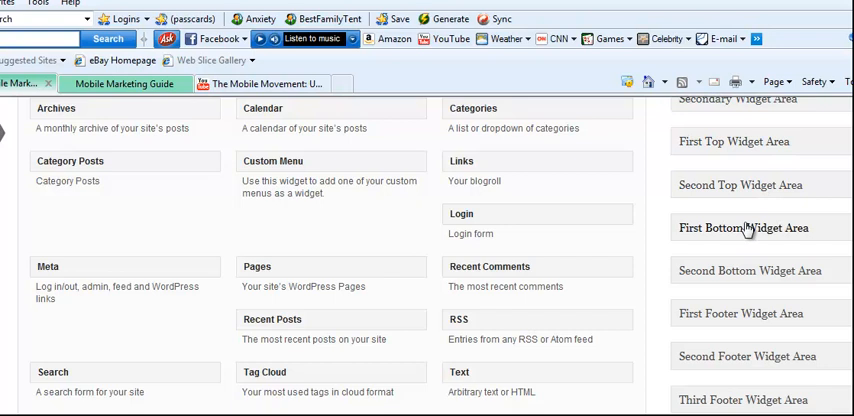
{"action": "mouse_move", "coordinate": [780, 258]}
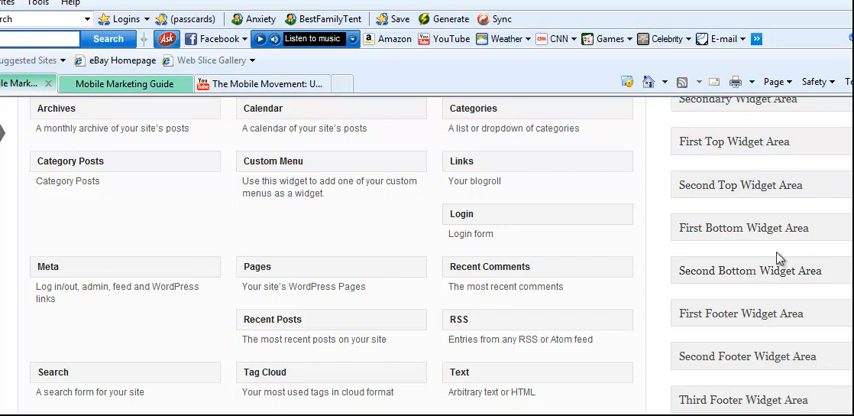
{"action": "scroll", "scroll_direction": "down", "scroll_amount": 3}
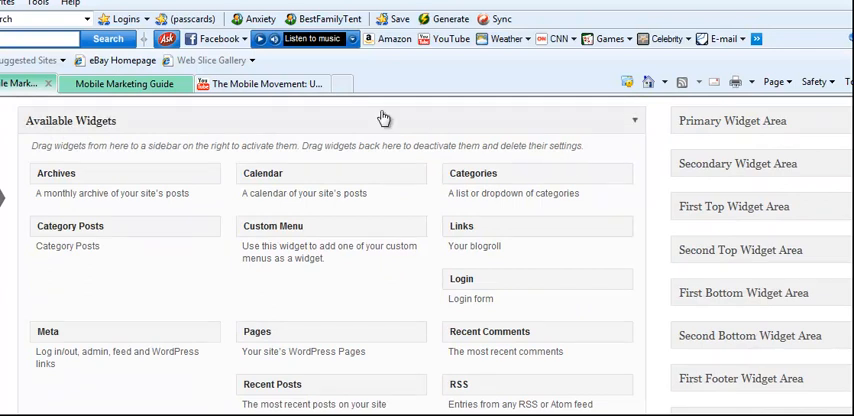
{"action": "mouse_move", "coordinate": [725, 136]}
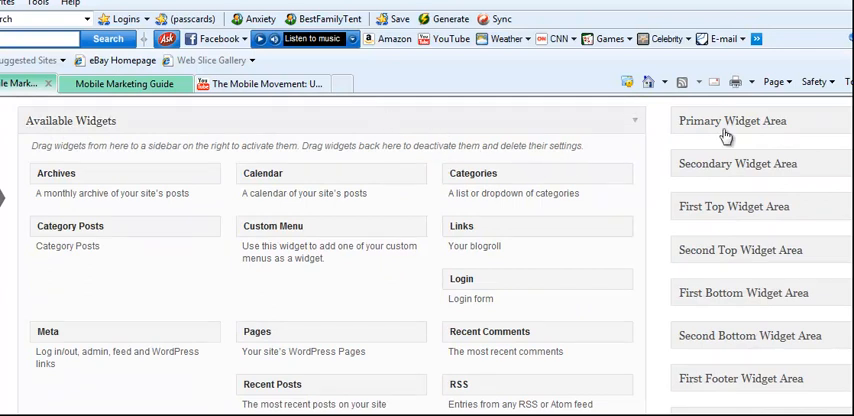
{"action": "left_click", "coordinate": [123, 84]}
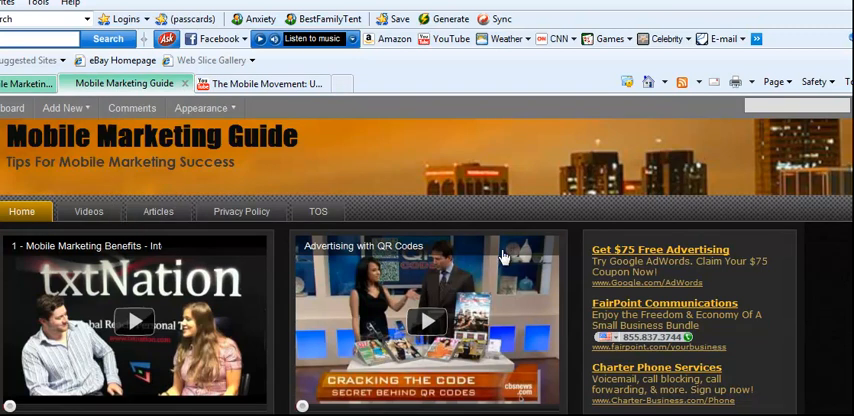
{"action": "scroll", "scroll_direction": "down", "scroll_amount": 3}
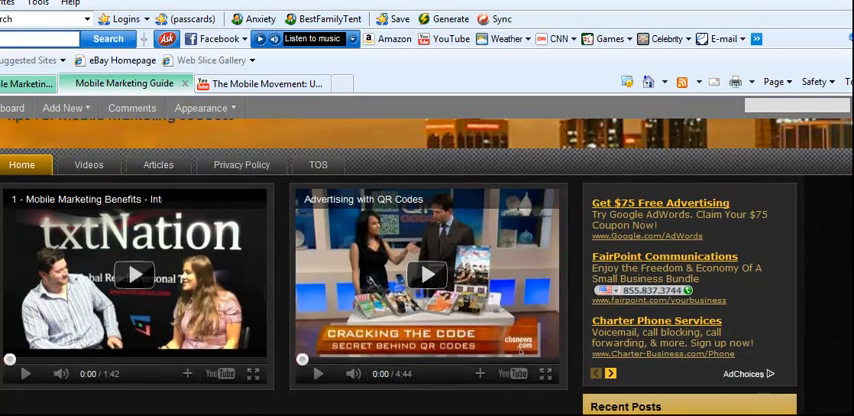
{"action": "scroll", "scroll_direction": "down", "scroll_amount": 3}
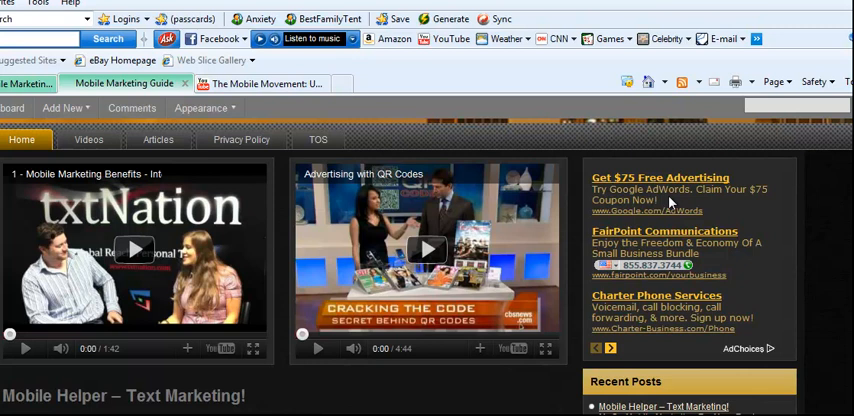
{"action": "scroll", "scroll_direction": "down", "scroll_amount": 3}
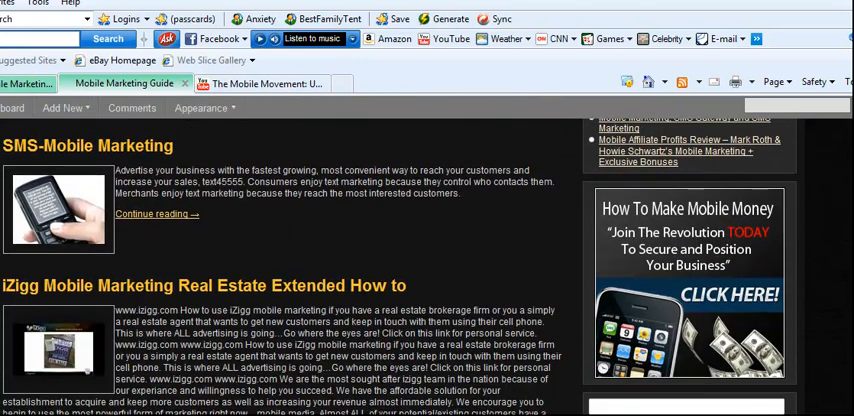
{"action": "scroll", "scroll_direction": "down", "scroll_amount": 3}
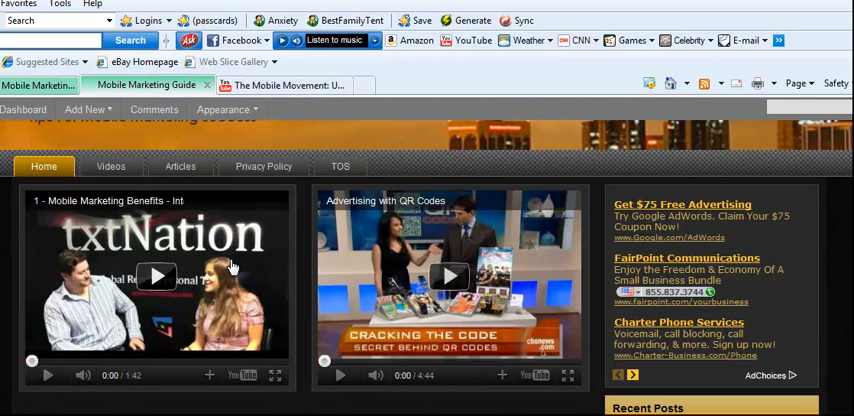
{"action": "mouse_move", "coordinate": [314, 257]}
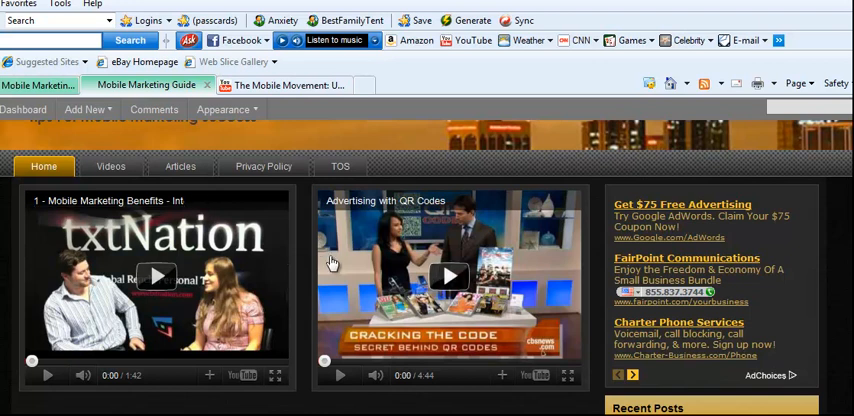
{"action": "mouse_move", "coordinate": [150, 225]}
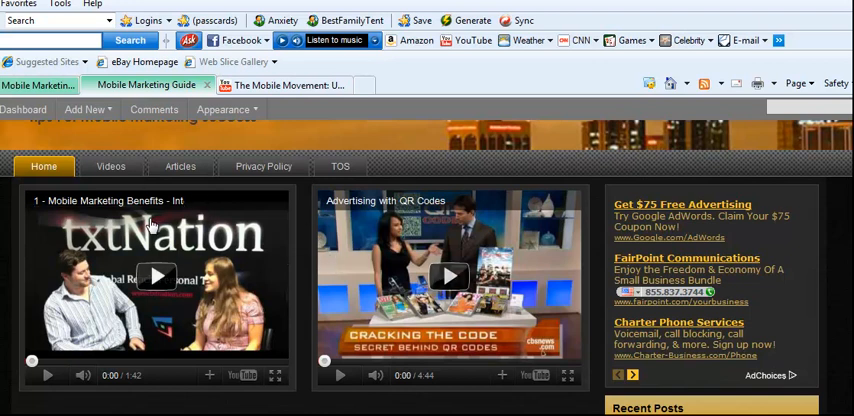
{"action": "mouse_move", "coordinate": [358, 275]}
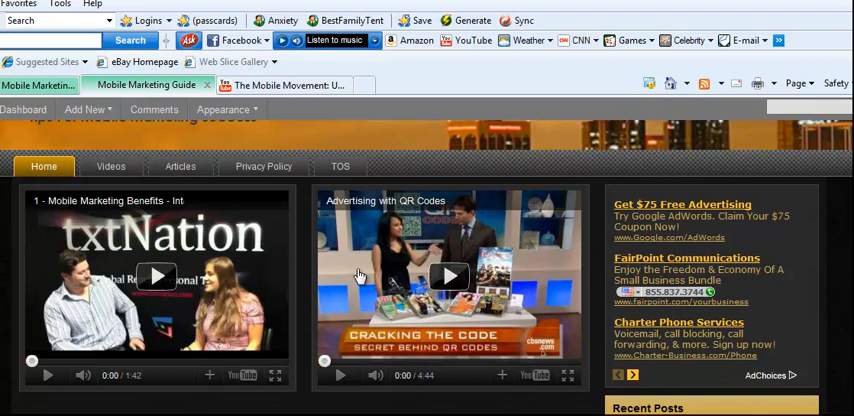
{"action": "mouse_move", "coordinate": [265, 270]}
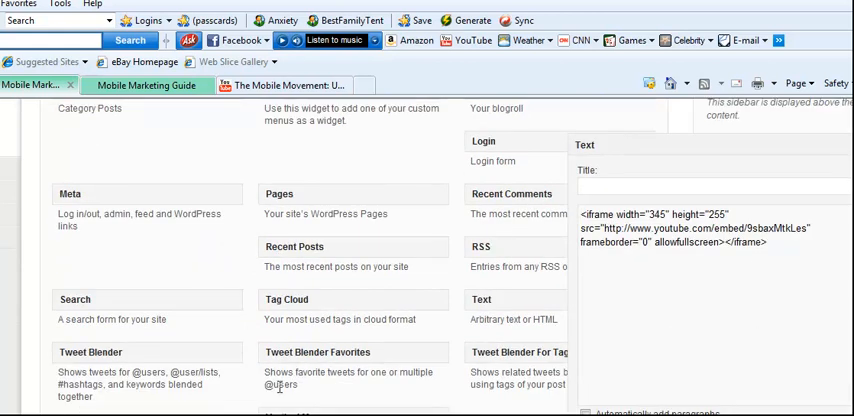
Inspect the iframe and AdSense code, then delete the YouTube Text widget
{"action": "scroll", "scroll_direction": "down", "scroll_amount": 3}
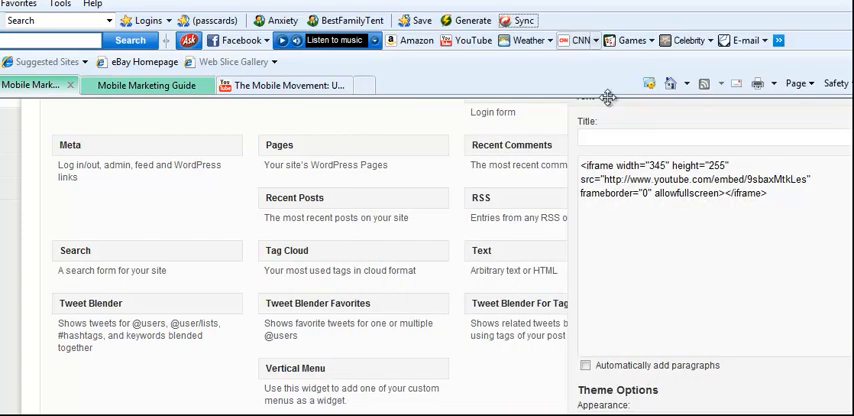
{"action": "left_click_drag", "start_coordinate": [583, 165], "coordinate": [768, 193]}
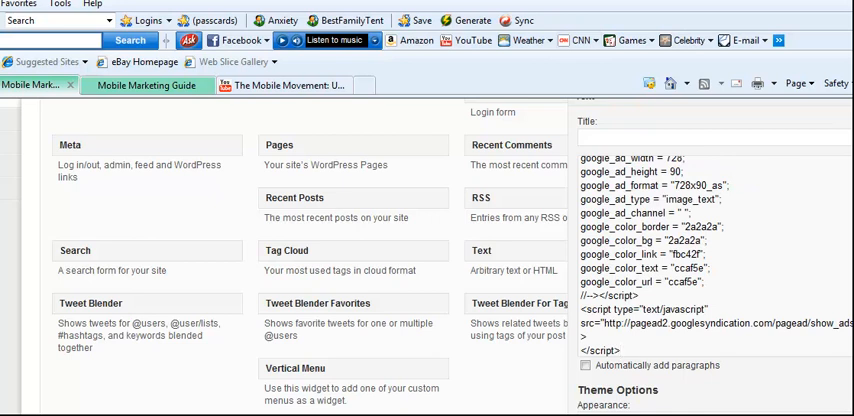
{"action": "scroll", "scroll_direction": "down", "scroll_amount": 3}
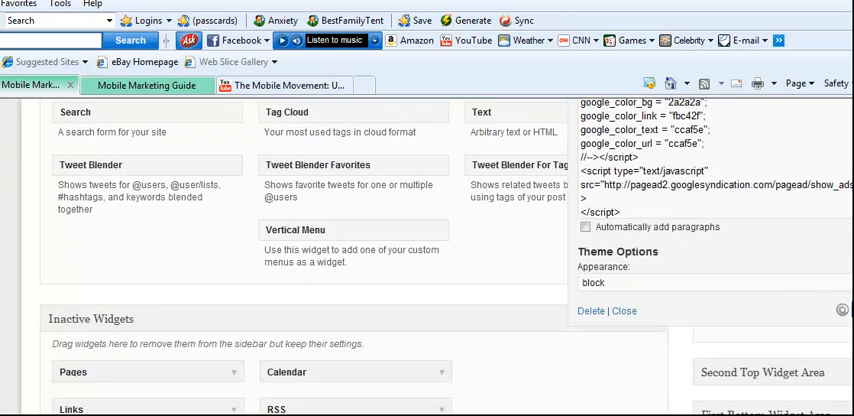
{"action": "scroll", "scroll_direction": "down", "scroll_amount": 3}
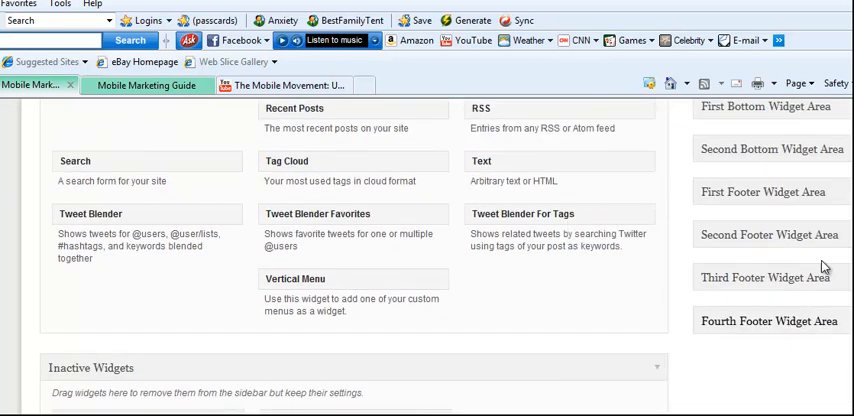
{"action": "scroll", "scroll_direction": "up", "scroll_amount": 3}
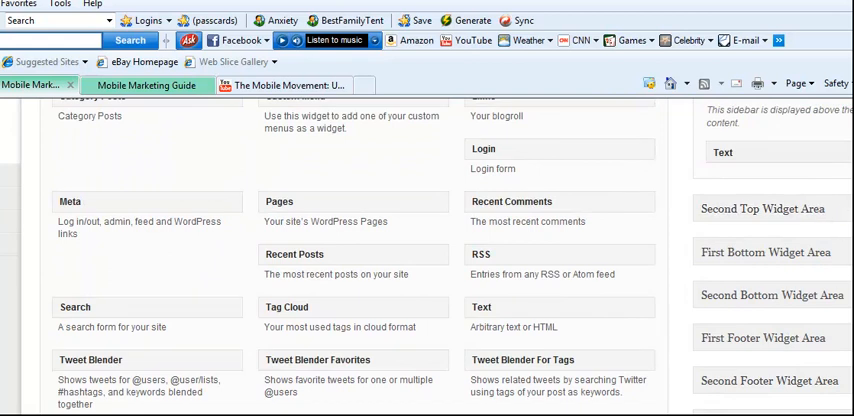
{"action": "scroll", "scroll_direction": "down", "scroll_amount": 3}
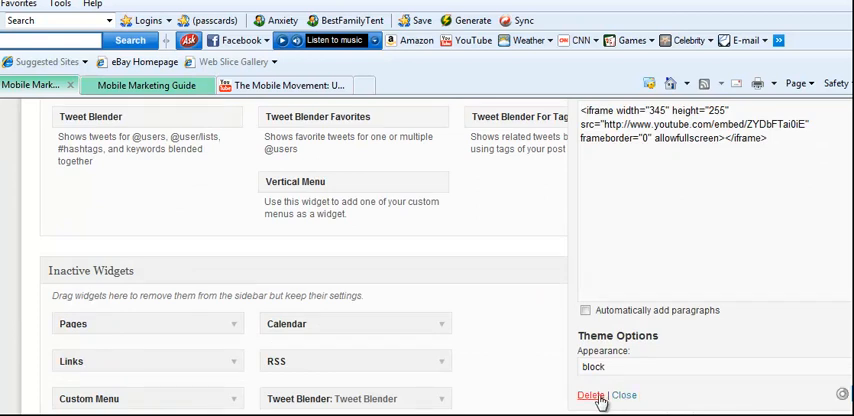
{"action": "left_click", "coordinate": [590, 395]}
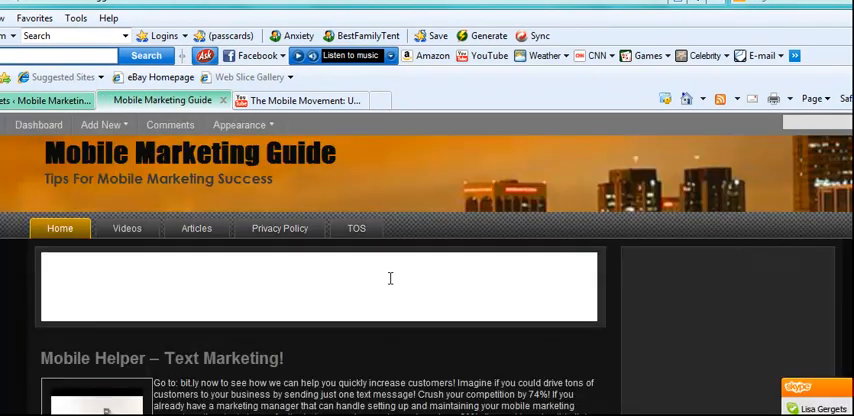
Check the front page's AdSense banner and the Articles and Mobile Marketing News sections
{"action": "scroll", "scroll_direction": "down", "scroll_amount": 3}
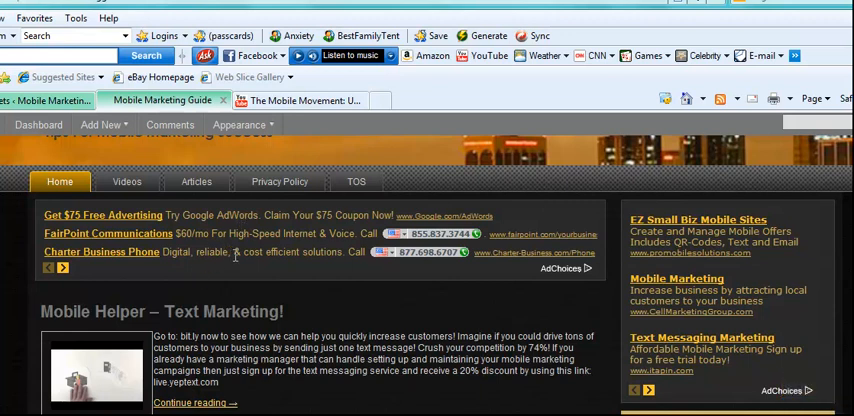
{"action": "left_click", "coordinate": [240, 124]}
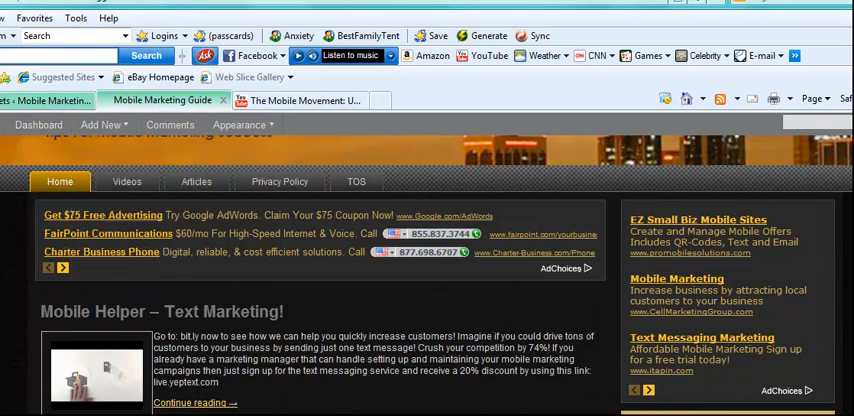
{"action": "scroll", "scroll_direction": "down", "scroll_amount": 3}
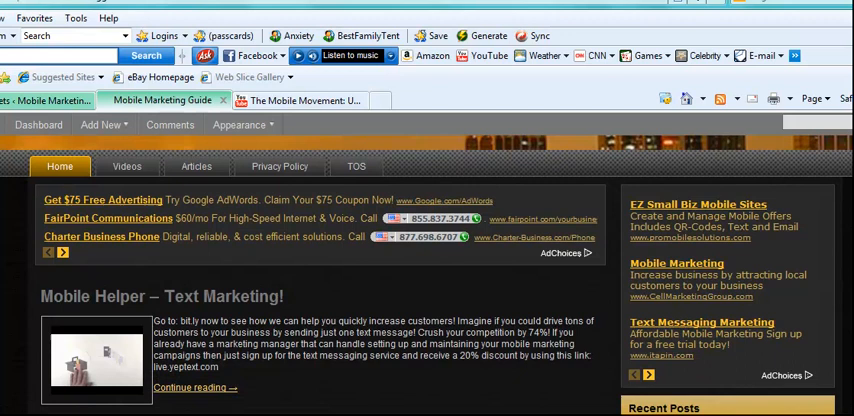
{"action": "scroll", "scroll_direction": "down", "scroll_amount": 3}
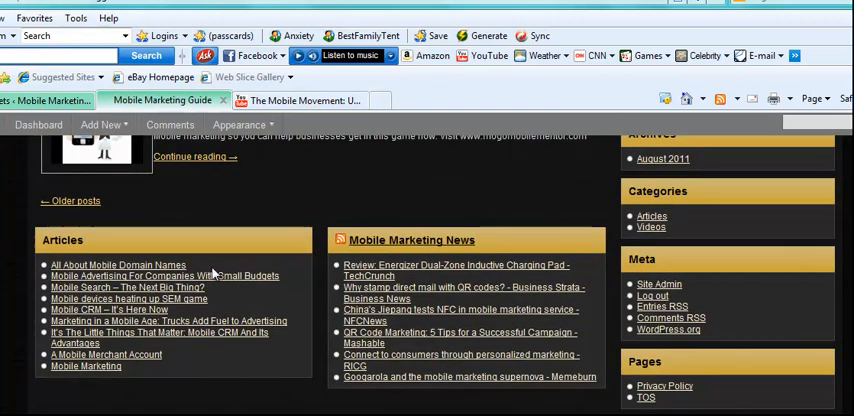
{"action": "mouse_move", "coordinate": [443, 270]}
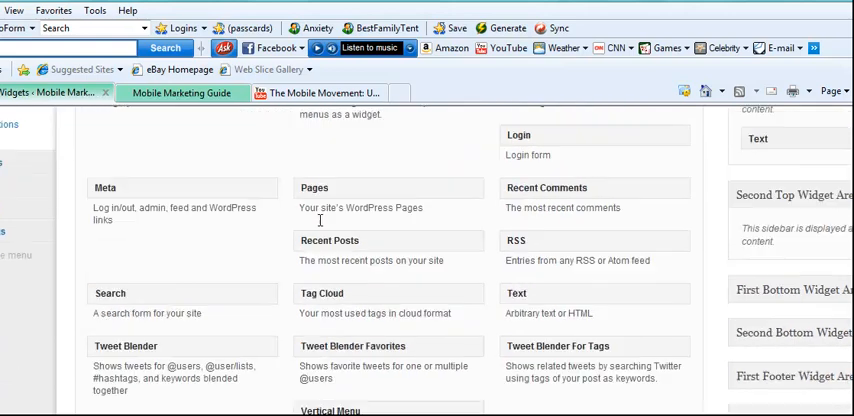
Browse Available Widgets and drag Tweet Blender into the First Top Widget Area
{"action": "scroll", "scroll_direction": "down", "scroll_amount": 3}
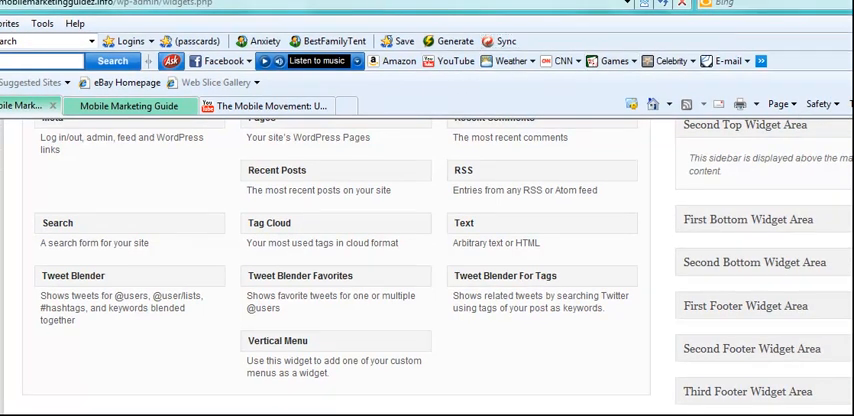
{"action": "scroll", "scroll_direction": "down", "scroll_amount": 3}
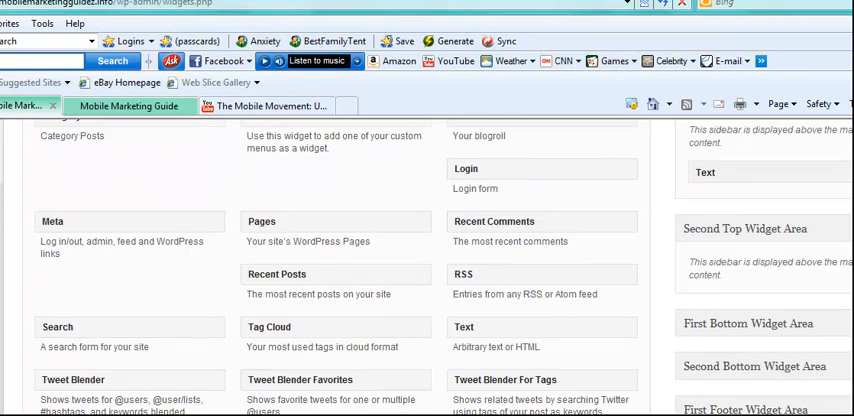
{"action": "scroll", "scroll_direction": "down", "scroll_amount": 3}
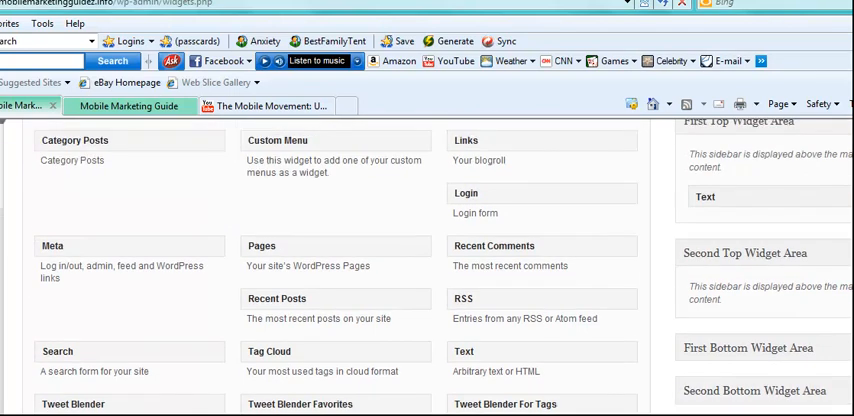
{"action": "scroll", "scroll_direction": "down", "scroll_amount": 3}
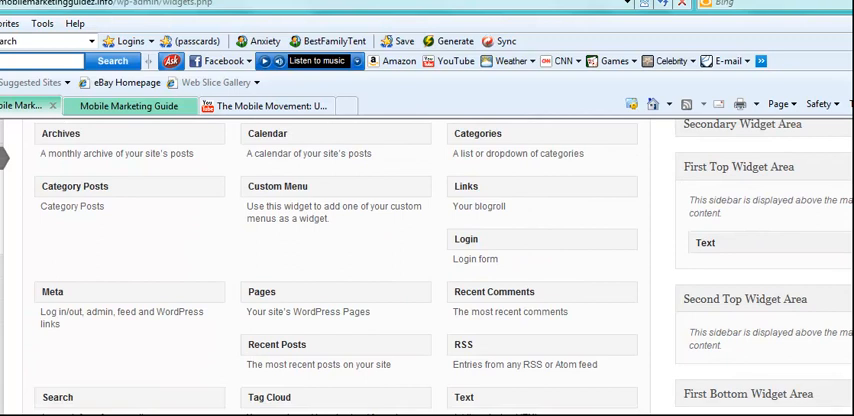
{"action": "scroll", "scroll_direction": "down", "scroll_amount": 3}
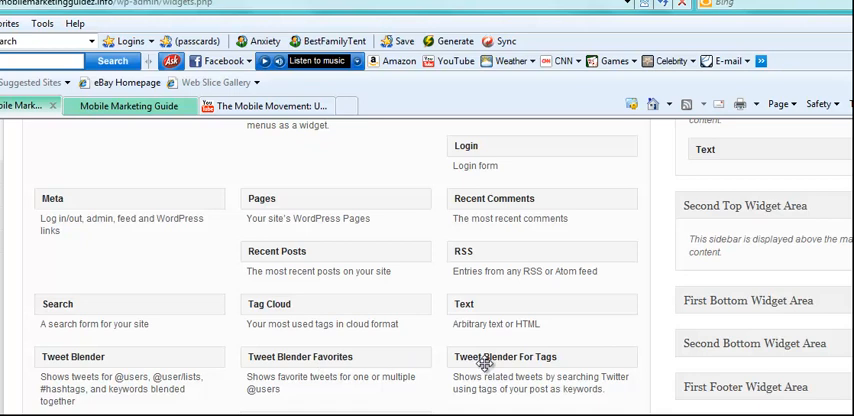
{"action": "scroll", "scroll_direction": "down", "scroll_amount": 3}
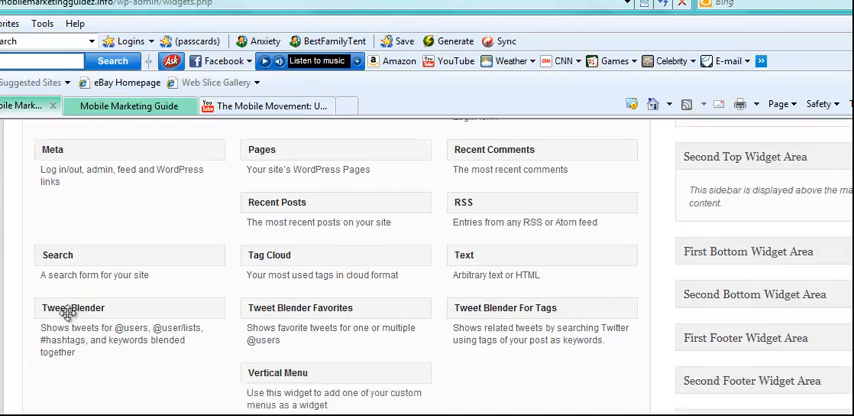
{"action": "left_click_drag", "start_coordinate": [73, 307], "coordinate": [720, 217]}
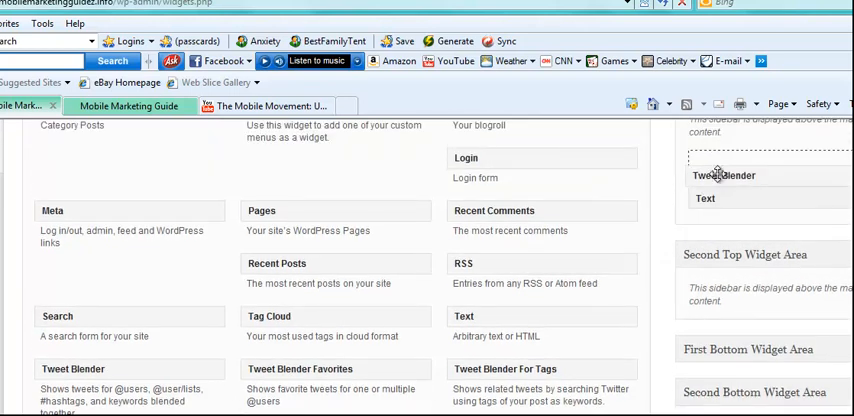
Expand the Tweet Blender widget and enter '#mobile marketing' as its tweet source
{"action": "left_click", "coordinate": [723, 176]}
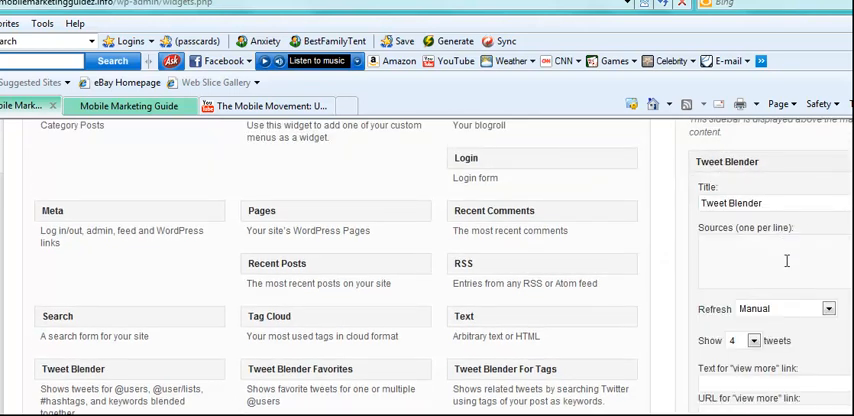
{"action": "scroll", "scroll_direction": "down", "scroll_amount": 3}
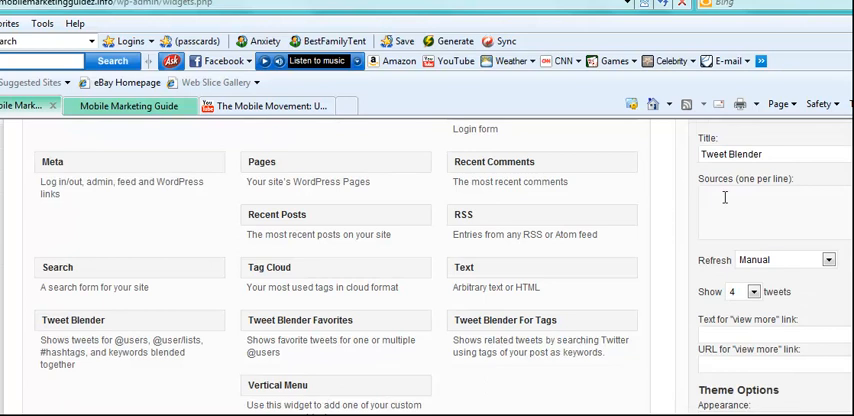
{"action": "type", "text": "#mob"}
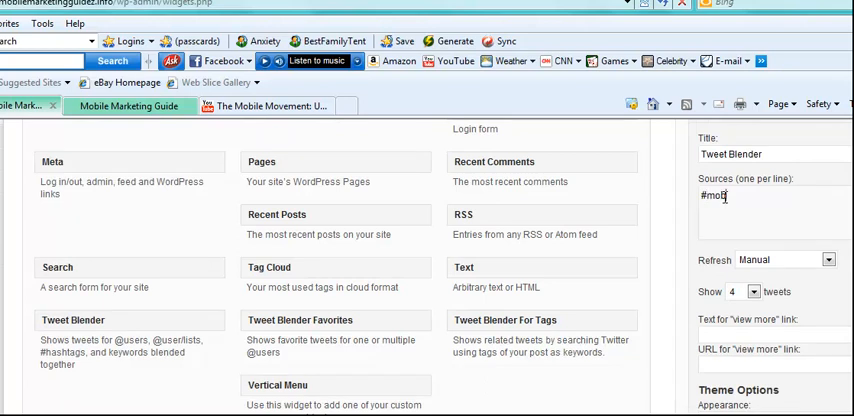
{"action": "type", "text": "ile marketin"}
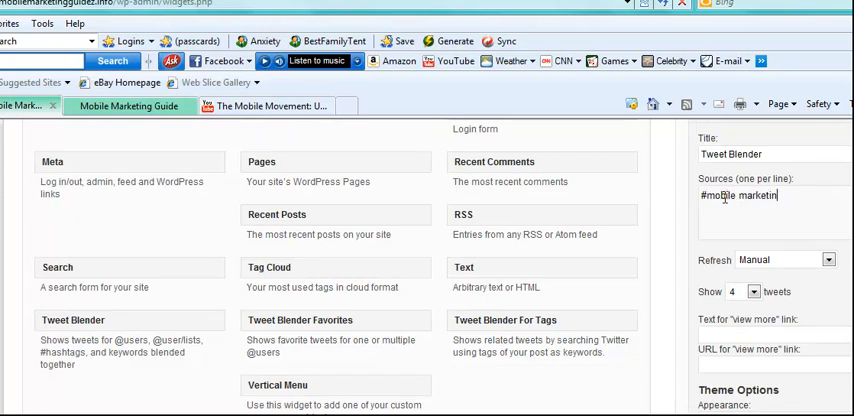
{"action": "scroll", "scroll_direction": "down", "scroll_amount": 3}
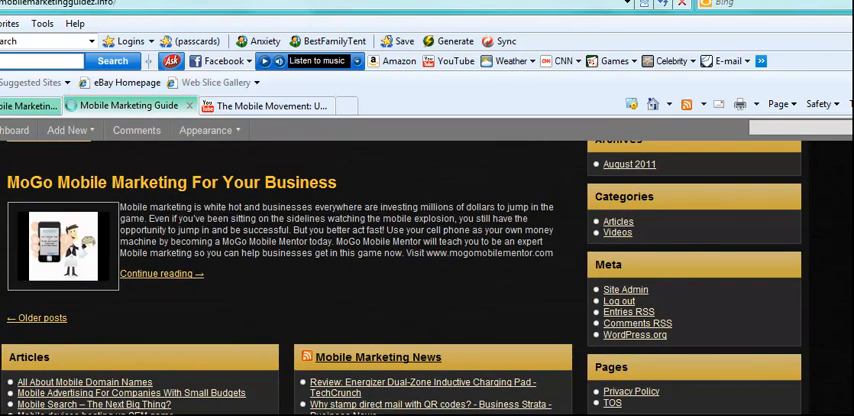
Scroll the reloaded front page to view the Tweet Blender feed of #mobile tweets
{"action": "scroll", "scroll_direction": "down", "scroll_amount": 3}
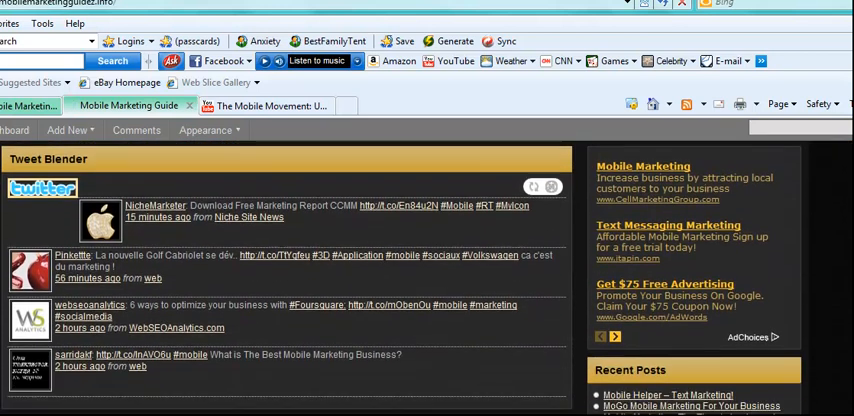
{"action": "scroll", "scroll_direction": "down", "scroll_amount": 3}
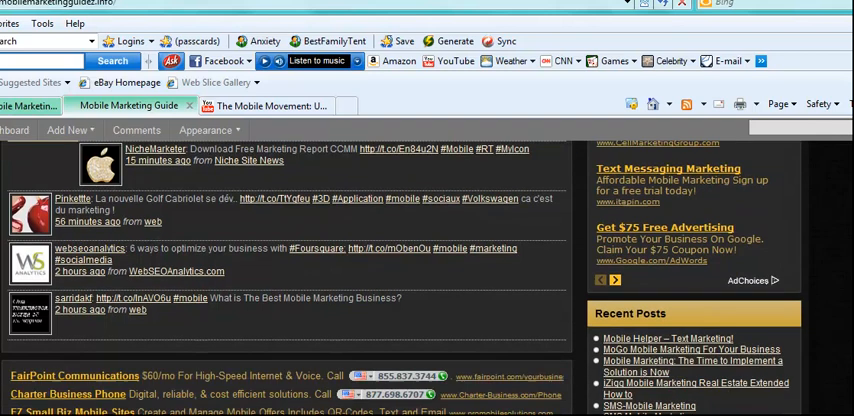
{"action": "scroll", "scroll_direction": "down", "scroll_amount": 3}
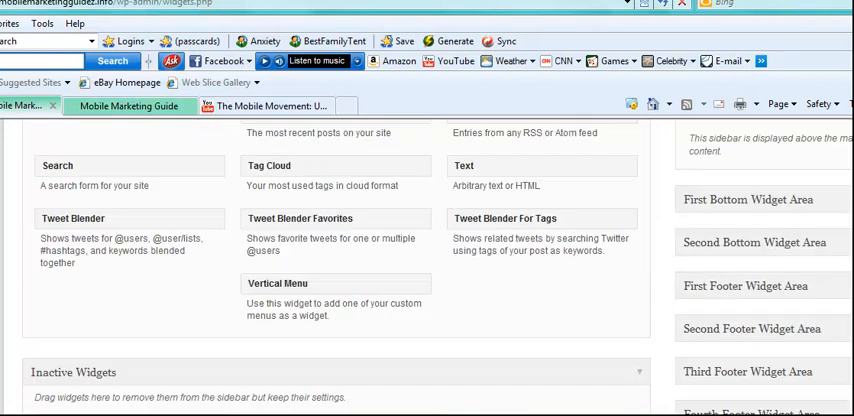
Add a Text widget reading 'This is footer 1' to the First Footer Widget Area
{"action": "scroll", "scroll_direction": "down", "scroll_amount": 3}
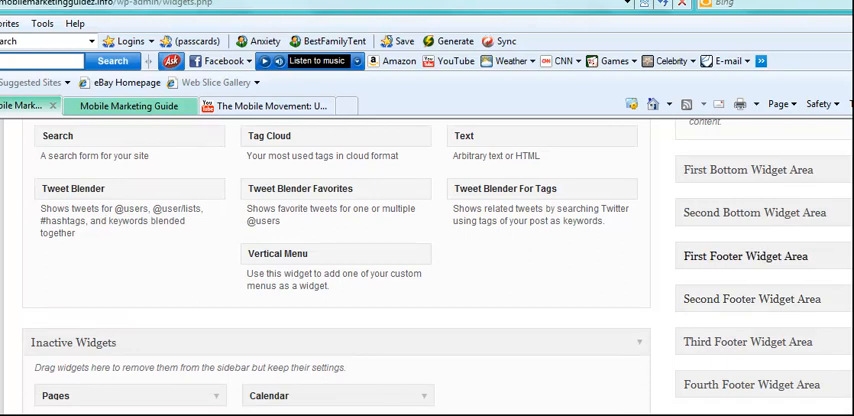
{"action": "mouse_move", "coordinate": [830, 261]}
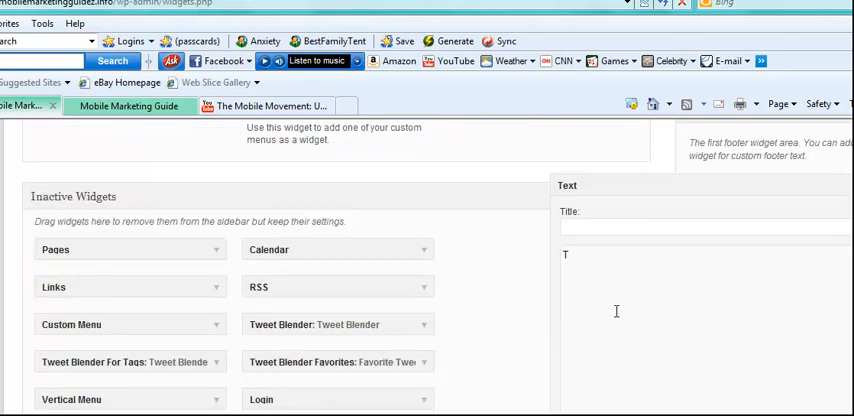
{"action": "type", "text": "This is go"}
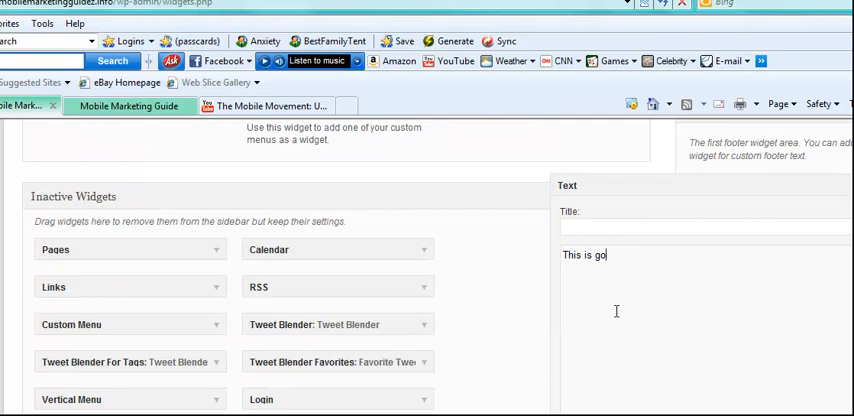
{"action": "type", "text": "footer 1"}
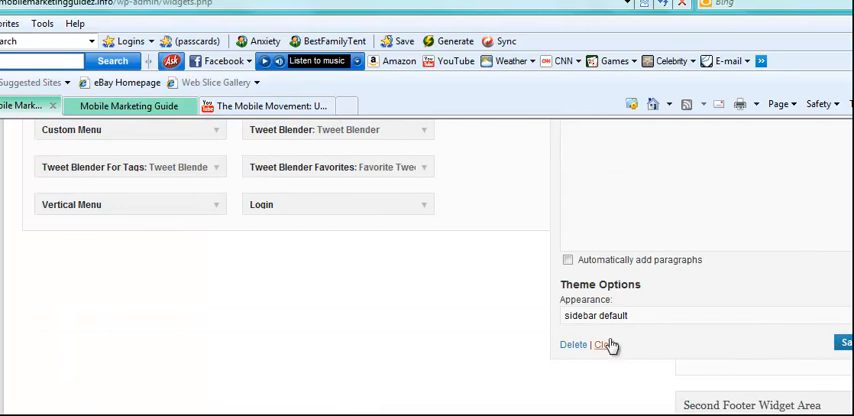
{"action": "scroll", "scroll_direction": "down", "scroll_amount": 3}
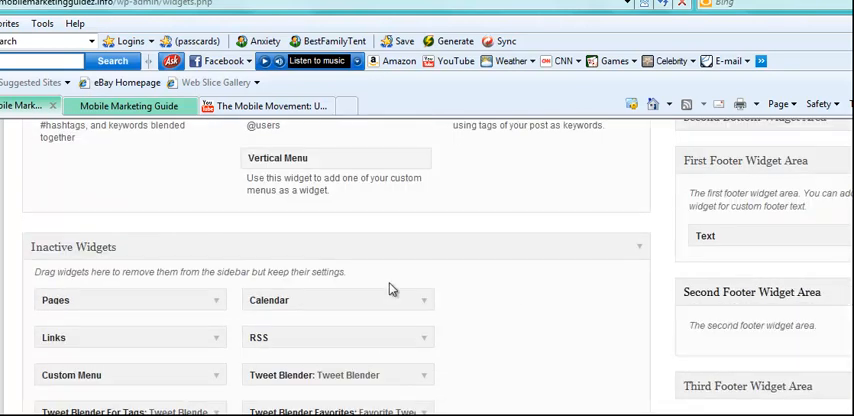
Configure a footer Category Posts widget to show 2 posts from the Articles category
{"action": "scroll", "scroll_direction": "down", "scroll_amount": 3}
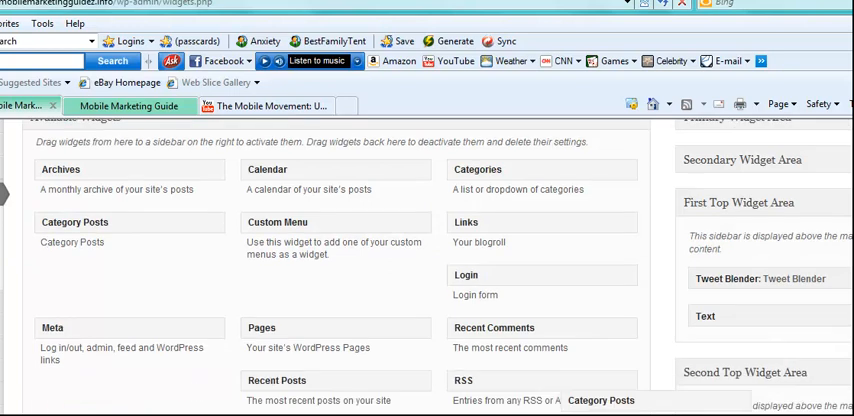
{"action": "scroll", "scroll_direction": "down", "scroll_amount": 3}
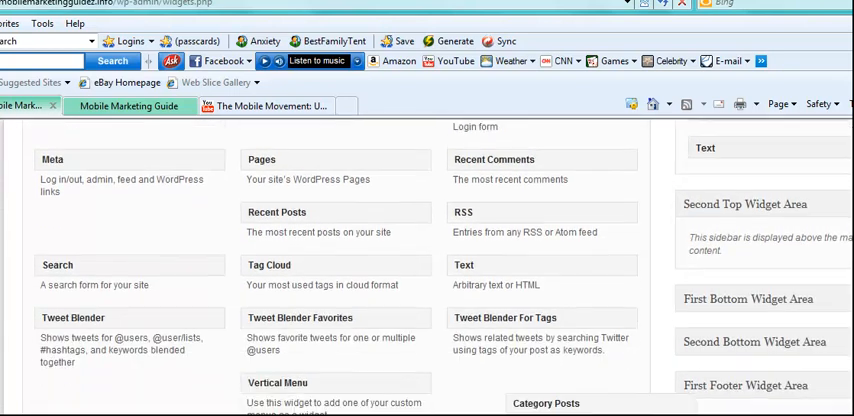
{"action": "scroll", "scroll_direction": "down", "scroll_amount": 3}
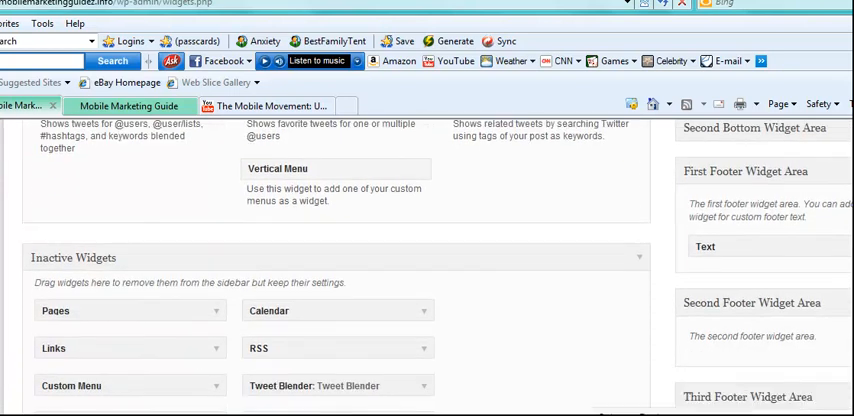
{"action": "scroll", "scroll_direction": "down", "scroll_amount": 3}
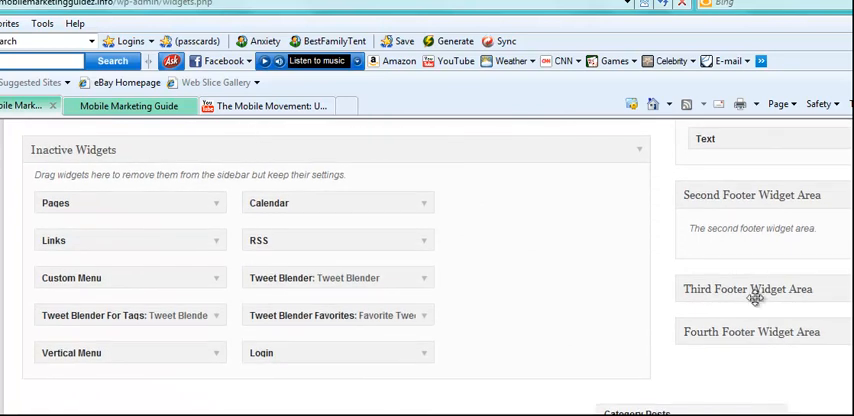
{"action": "scroll", "scroll_direction": "down", "scroll_amount": 3}
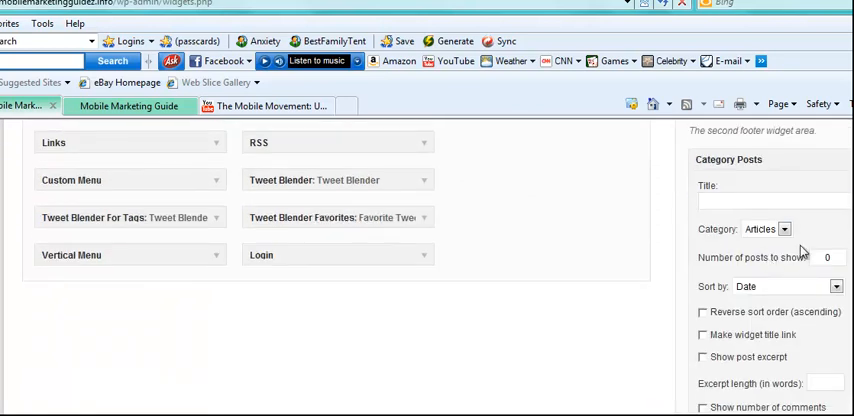
{"action": "type", "text": "2"}
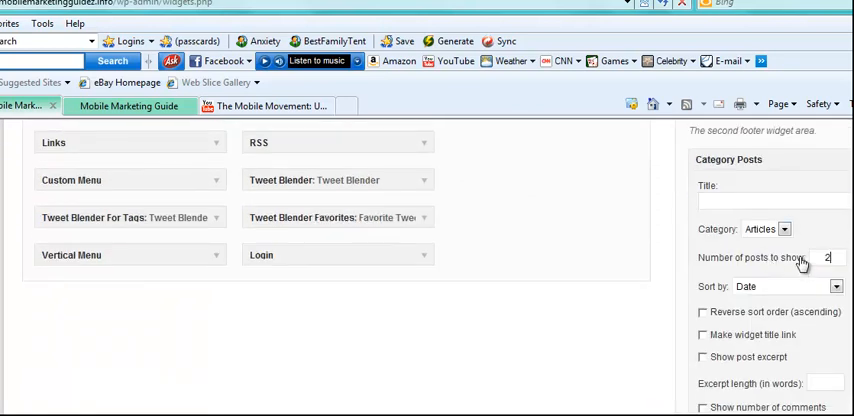
{"action": "scroll", "scroll_direction": "down", "scroll_amount": 3}
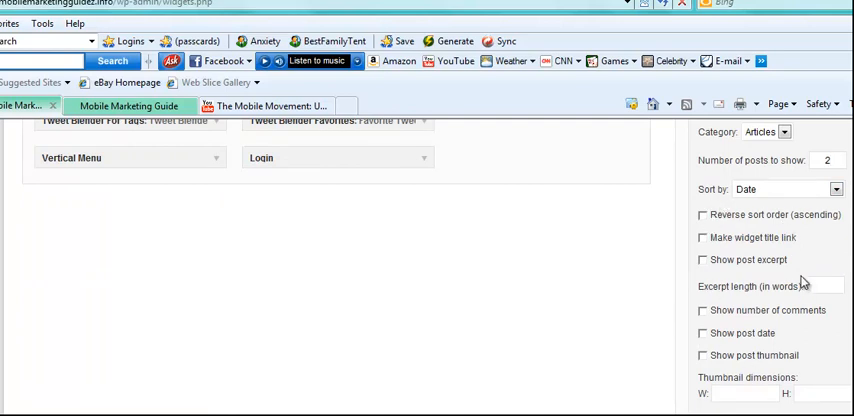
{"action": "scroll", "scroll_direction": "down", "scroll_amount": 3}
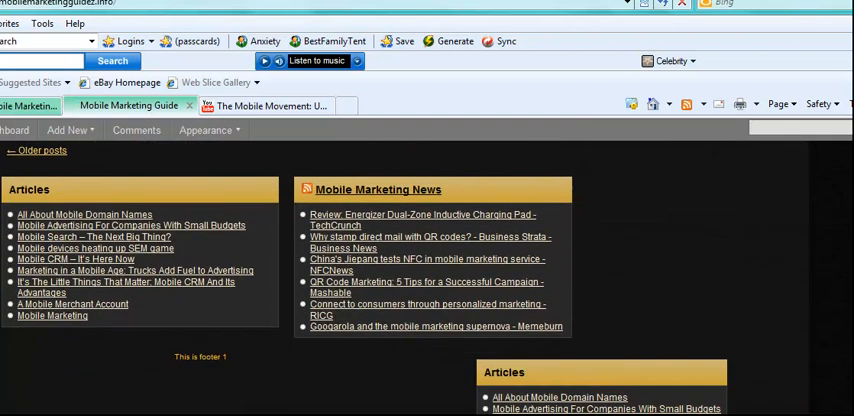
{"action": "mouse_move", "coordinate": [234, 363]}
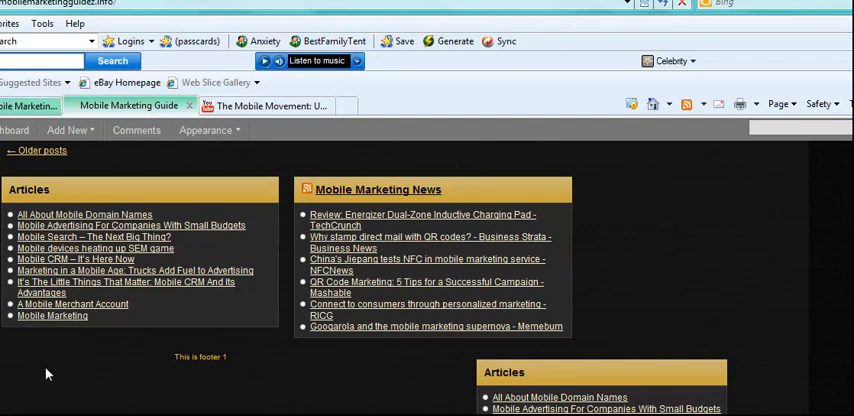
{"action": "mouse_move", "coordinate": [726, 357]}
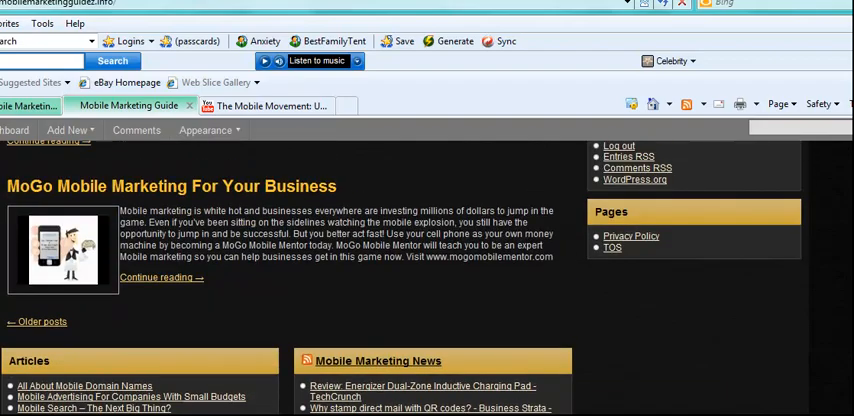
{"action": "scroll", "scroll_direction": "down", "scroll_amount": 3}
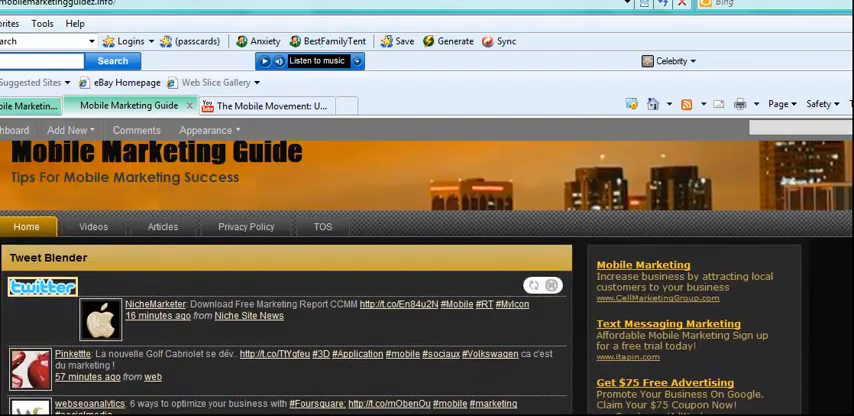
{"action": "mouse_move", "coordinate": [55, 246]}
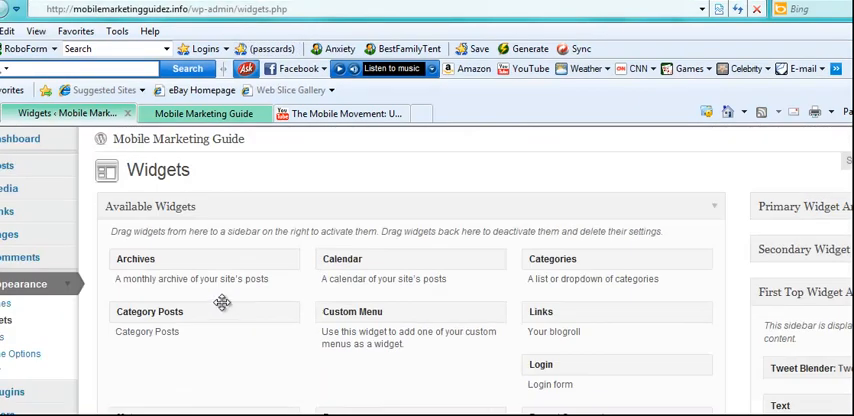
Scroll the Menus page to view the Primary menu assigned to Primary Navigation
{"action": "scroll", "scroll_direction": "down", "scroll_amount": 3}
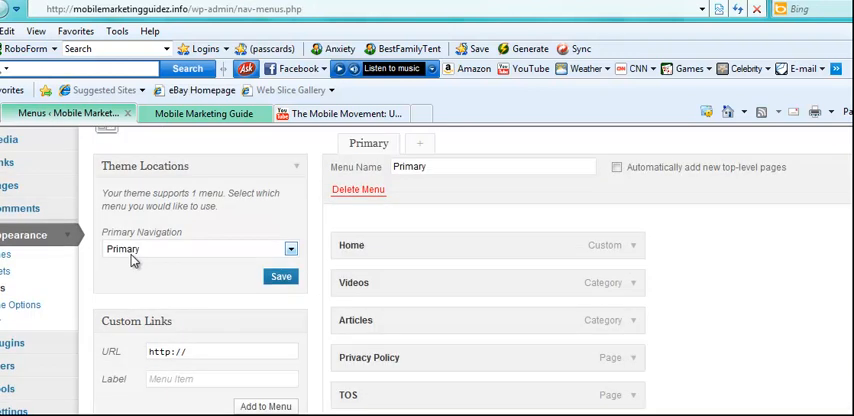
{"action": "scroll", "scroll_direction": "down", "scroll_amount": 3}
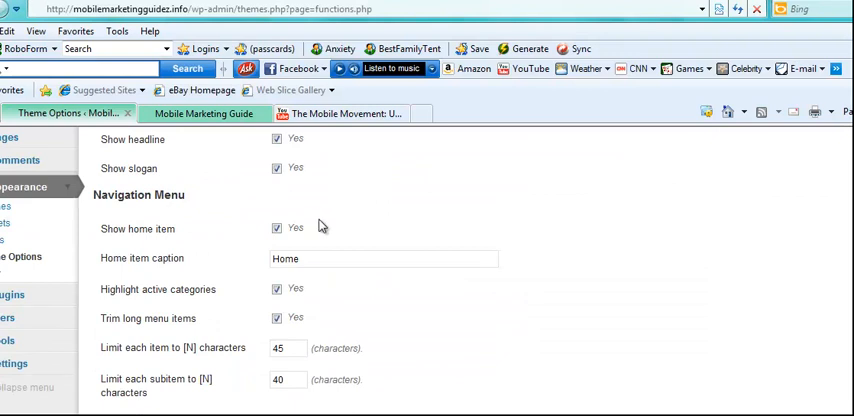
{"action": "scroll", "scroll_direction": "down", "scroll_amount": 3}
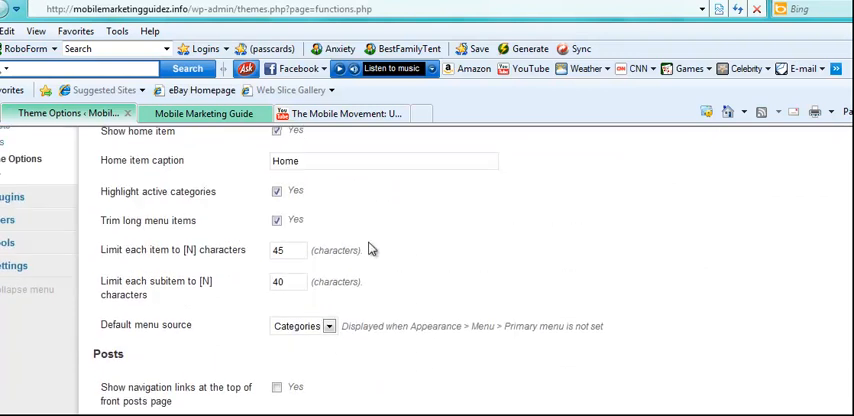
{"action": "scroll", "scroll_direction": "down", "scroll_amount": 3}
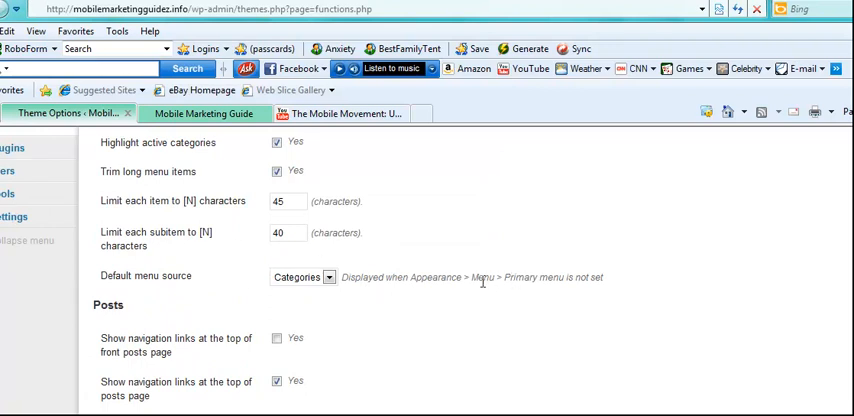
{"action": "left_click_drag", "start_coordinate": [337, 277], "coordinate": [475, 277]}
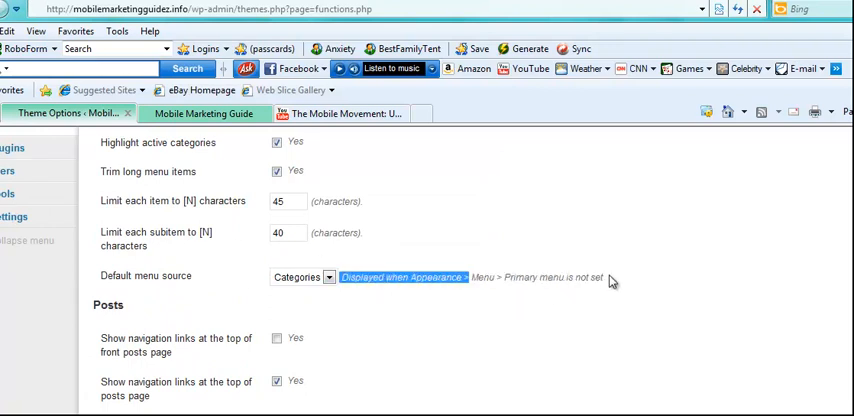
{"action": "scroll", "scroll_direction": "up", "scroll_amount": 3}
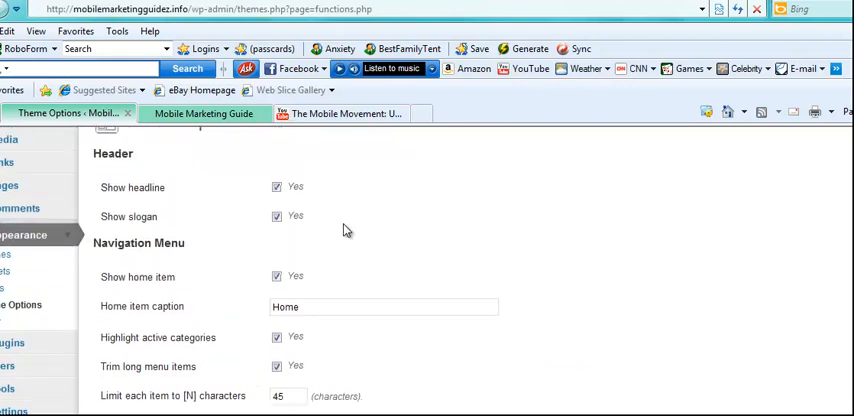
{"action": "scroll", "scroll_direction": "up", "scroll_amount": 3}
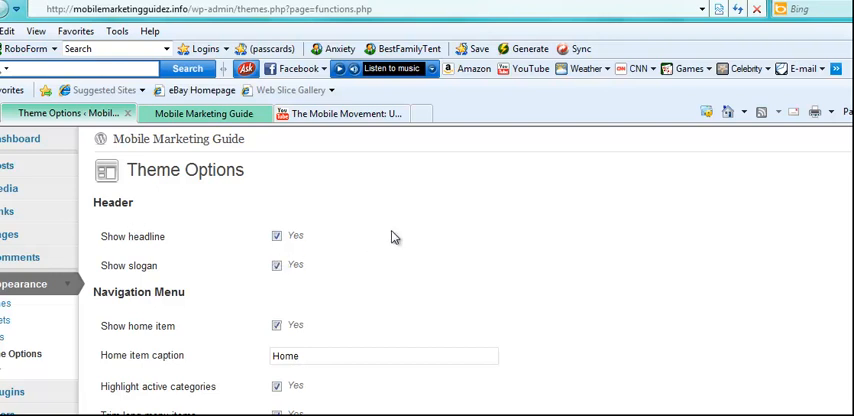
{"action": "scroll", "scroll_direction": "down", "scroll_amount": 3}
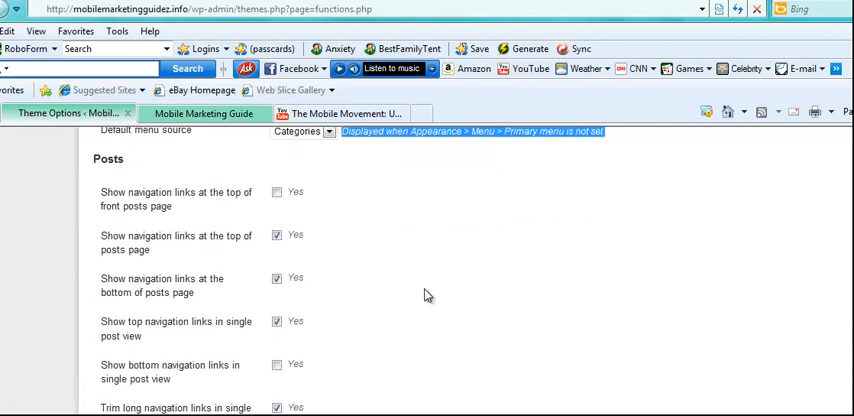
{"action": "scroll", "scroll_direction": "down", "scroll_amount": 3}
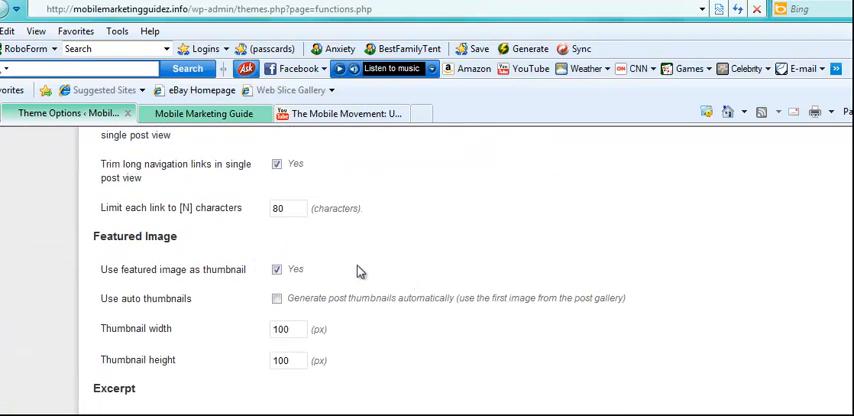
{"action": "scroll", "scroll_direction": "down", "scroll_amount": 3}
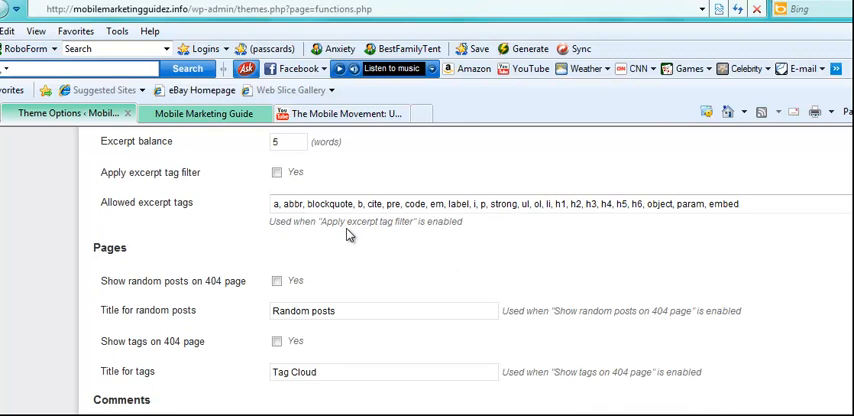
{"action": "scroll", "scroll_direction": "down", "scroll_amount": 3}
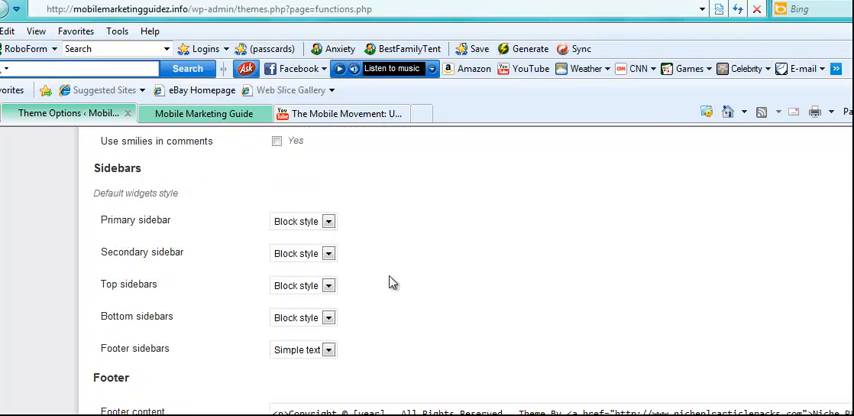
{"action": "scroll", "scroll_direction": "down", "scroll_amount": 3}
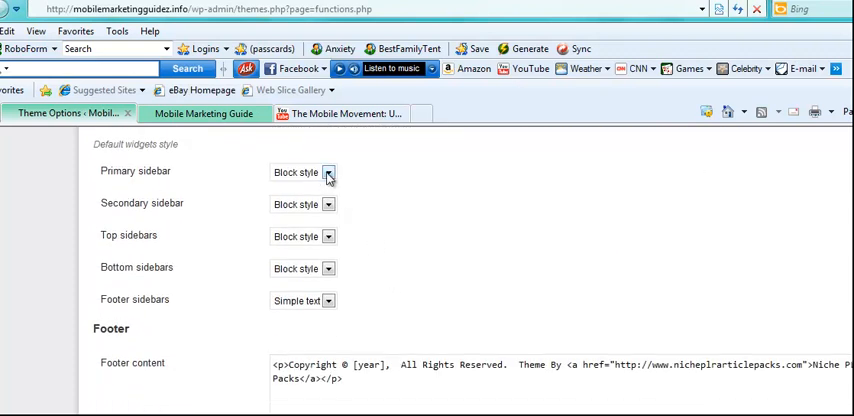
{"action": "left_click", "coordinate": [328, 172]}
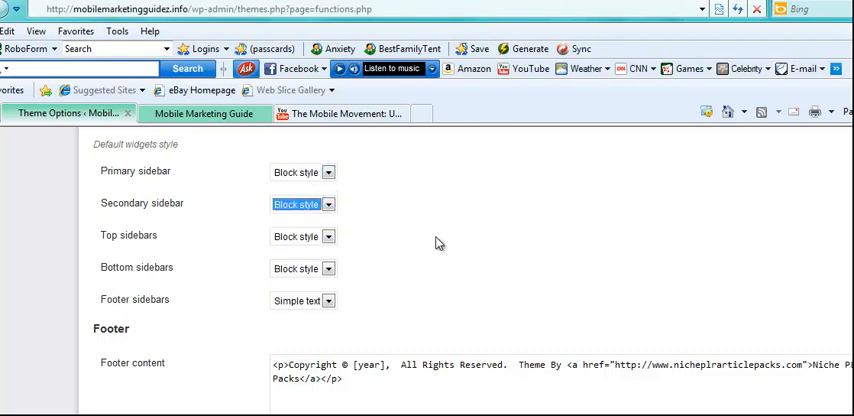
{"action": "scroll", "scroll_direction": "down", "scroll_amount": 3}
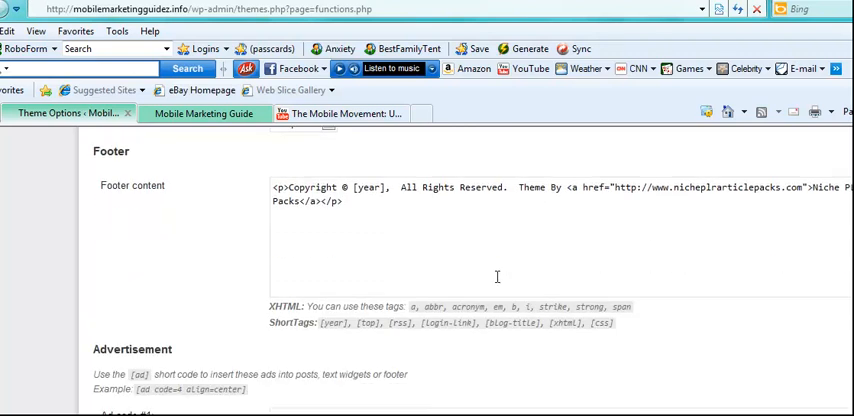
{"action": "scroll", "scroll_direction": "down", "scroll_amount": 3}
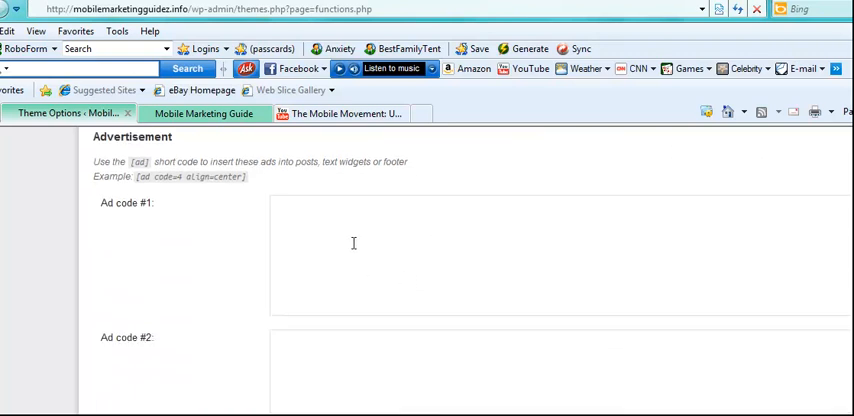
{"action": "mouse_move", "coordinate": [318, 229]}
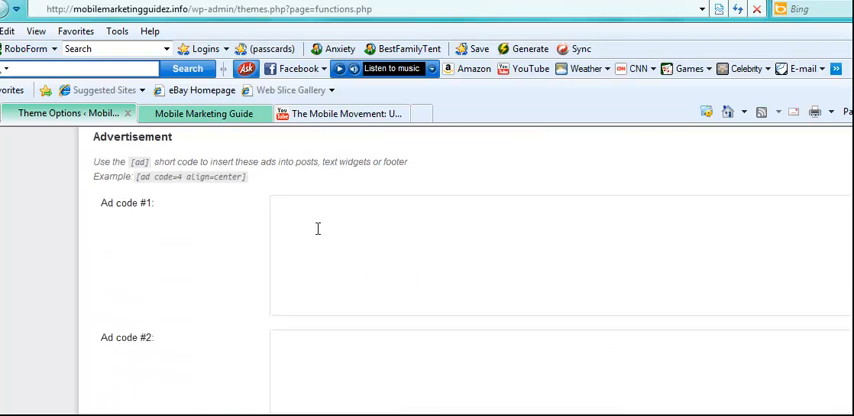
{"action": "left_click", "coordinate": [290, 205]}
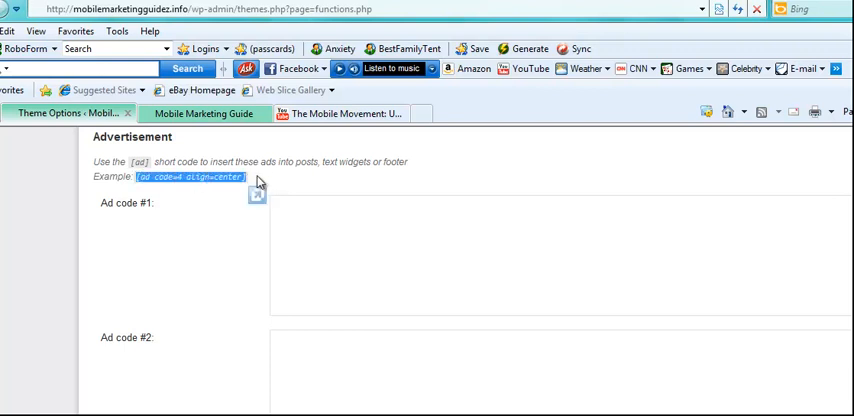
{"action": "scroll", "scroll_direction": "down", "scroll_amount": 3}
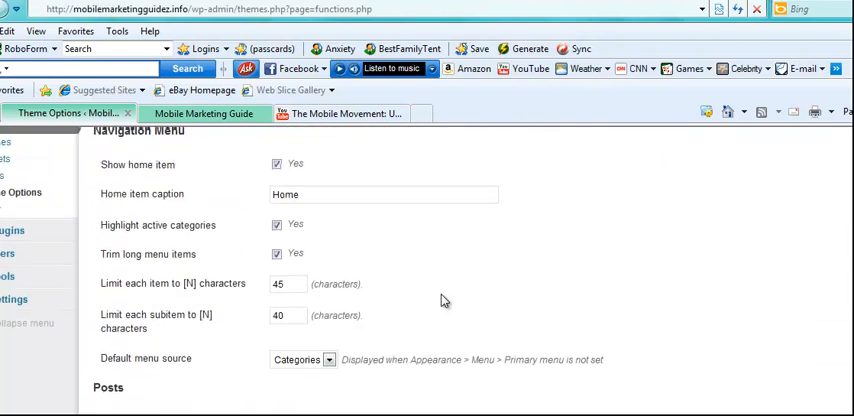
{"action": "scroll", "scroll_direction": "up", "scroll_amount": 3}
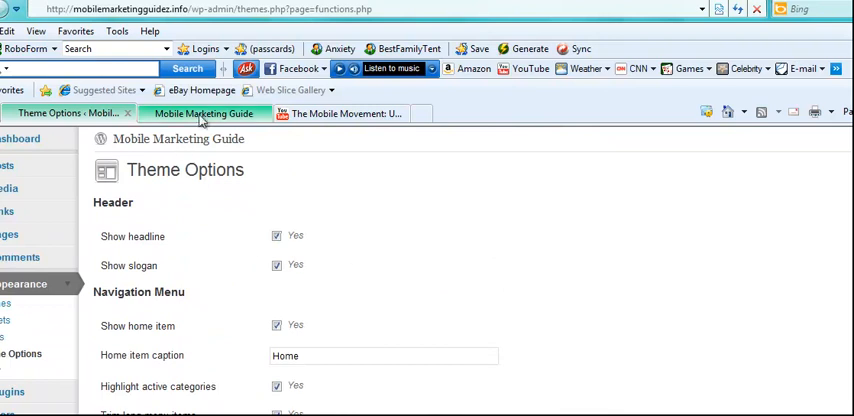
Switch to the live site and scroll through posts, video sidebar and Tweet Blender feed
{"action": "left_click", "coordinate": [205, 113]}
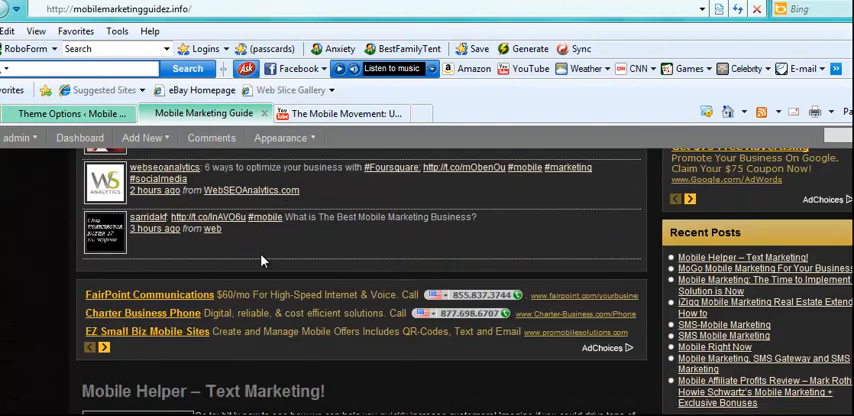
{"action": "scroll", "scroll_direction": "down", "scroll_amount": 3}
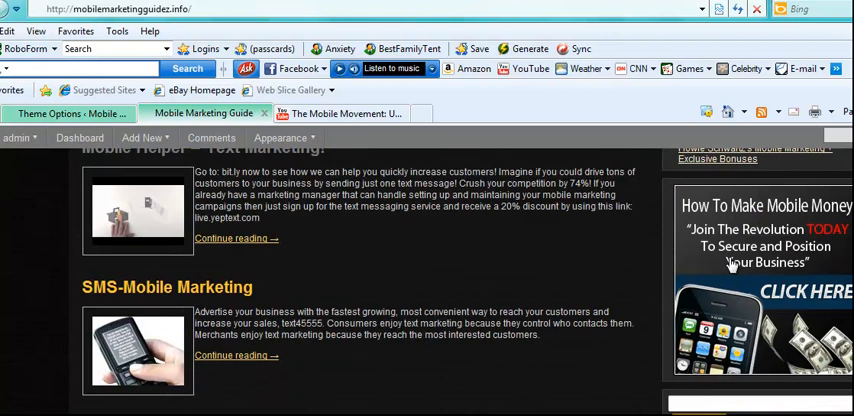
{"action": "scroll", "scroll_direction": "down", "scroll_amount": 3}
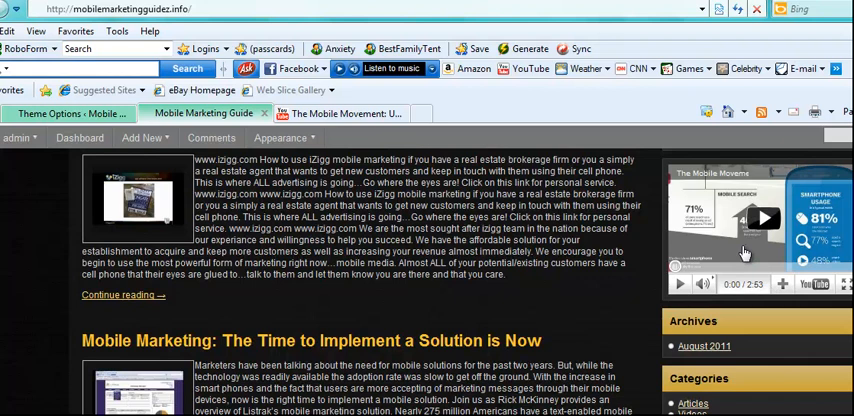
{"action": "scroll", "scroll_direction": "down", "scroll_amount": 3}
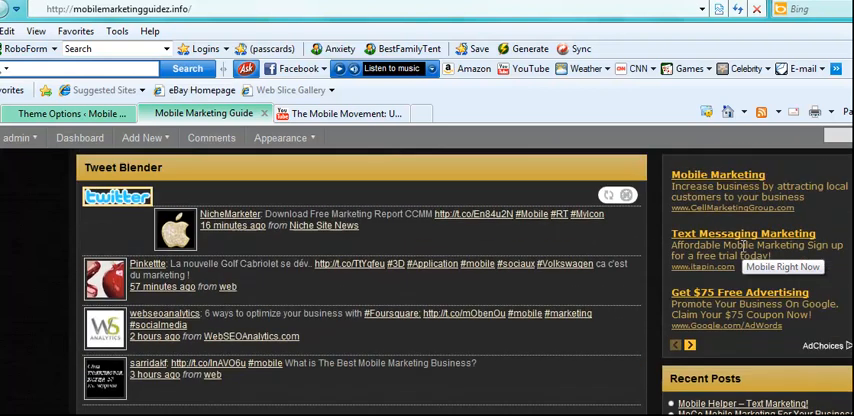
{"action": "scroll", "scroll_direction": "down", "scroll_amount": 3}
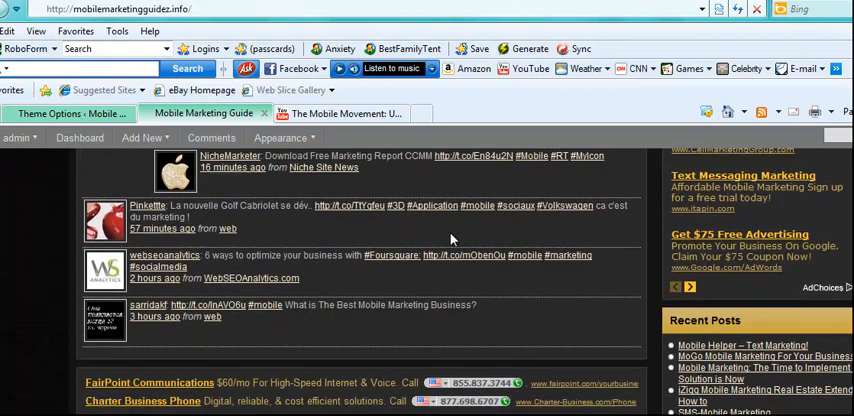
{"action": "scroll", "scroll_direction": "down", "scroll_amount": 3}
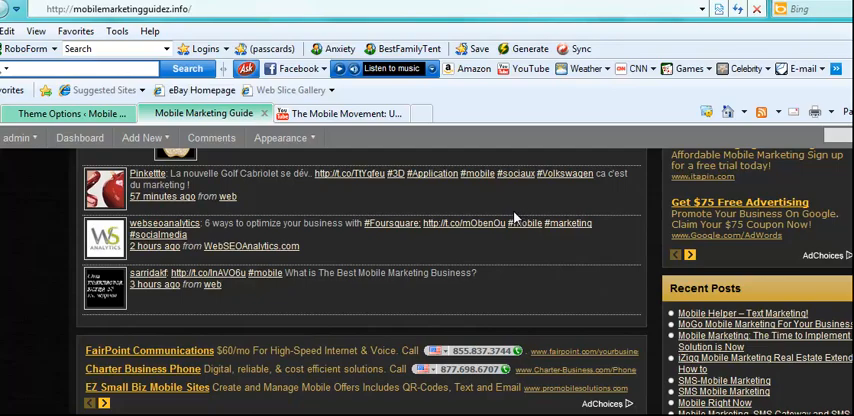